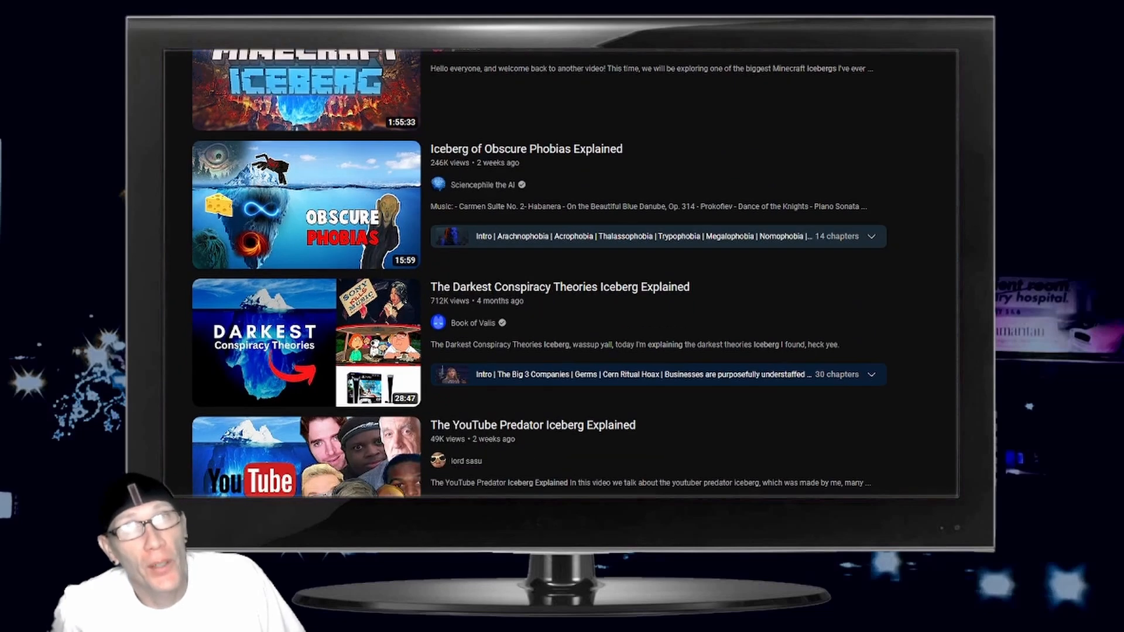
# Browse down the Ordinals Wallet page and go to its Collections listing
pyautogui.scroll(-3)
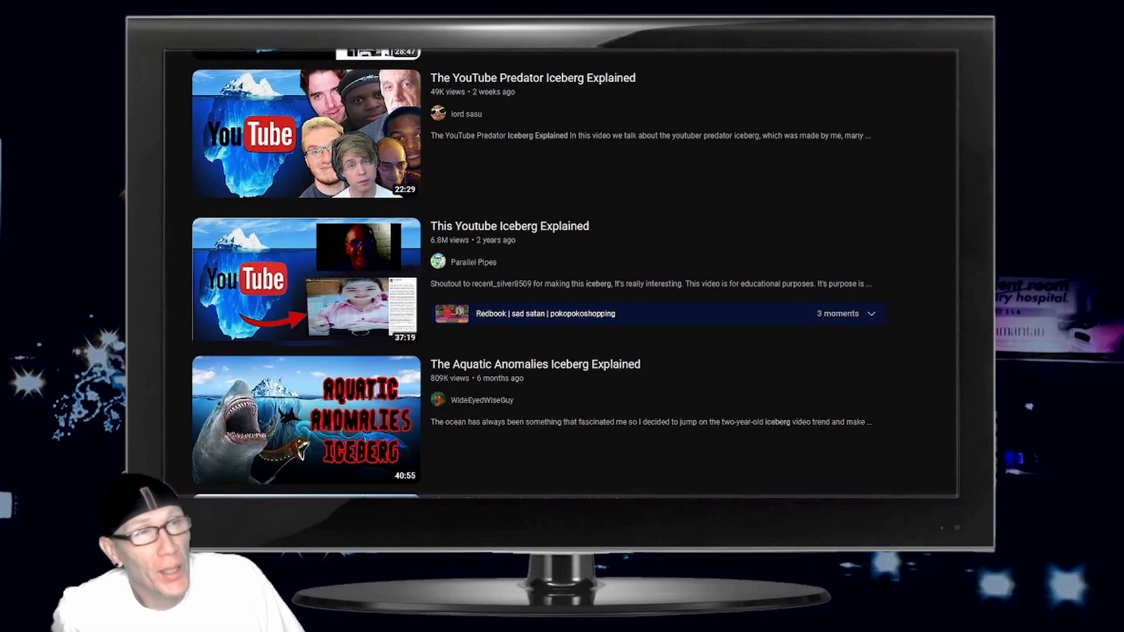
pyautogui.scroll(-3)
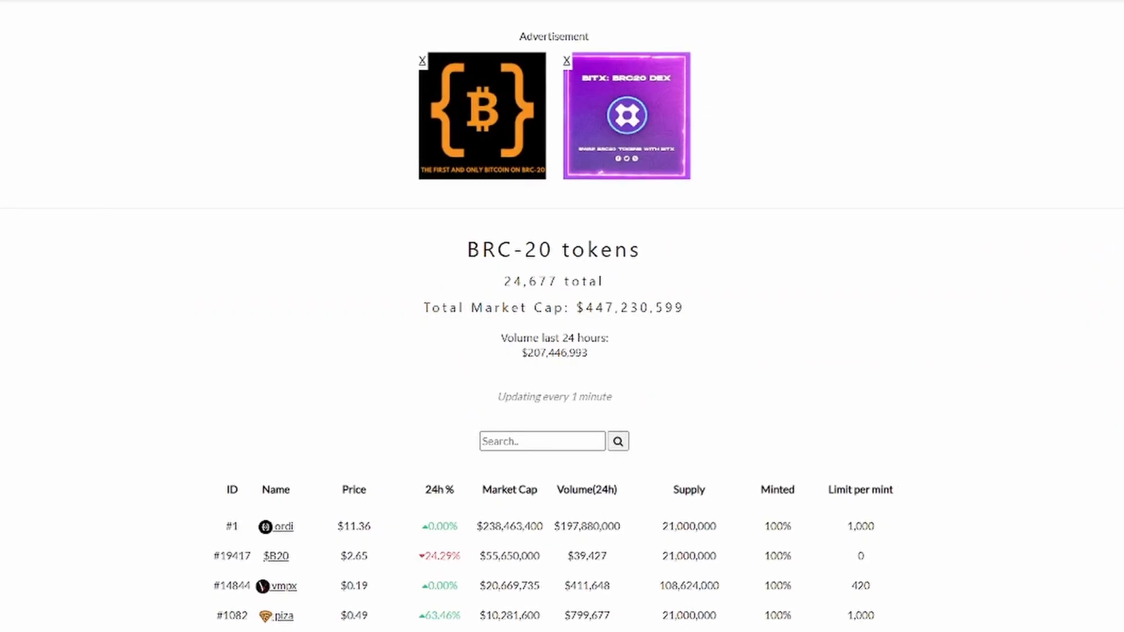
pyautogui.scroll(-3)
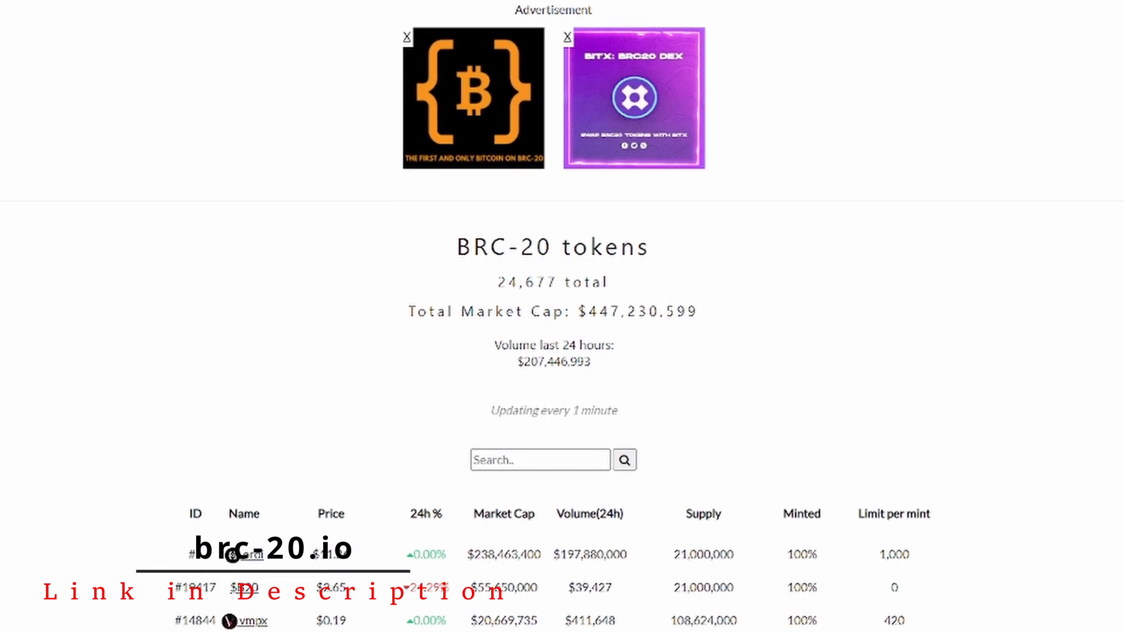
pyautogui.scroll(-3)
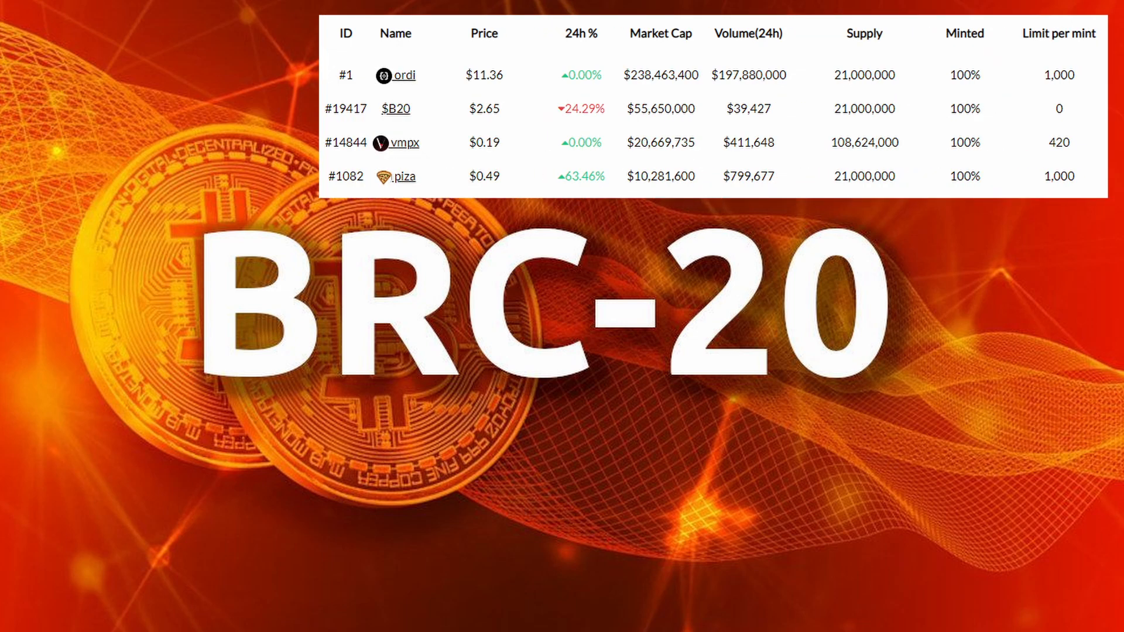
pyautogui.click(401, 74)
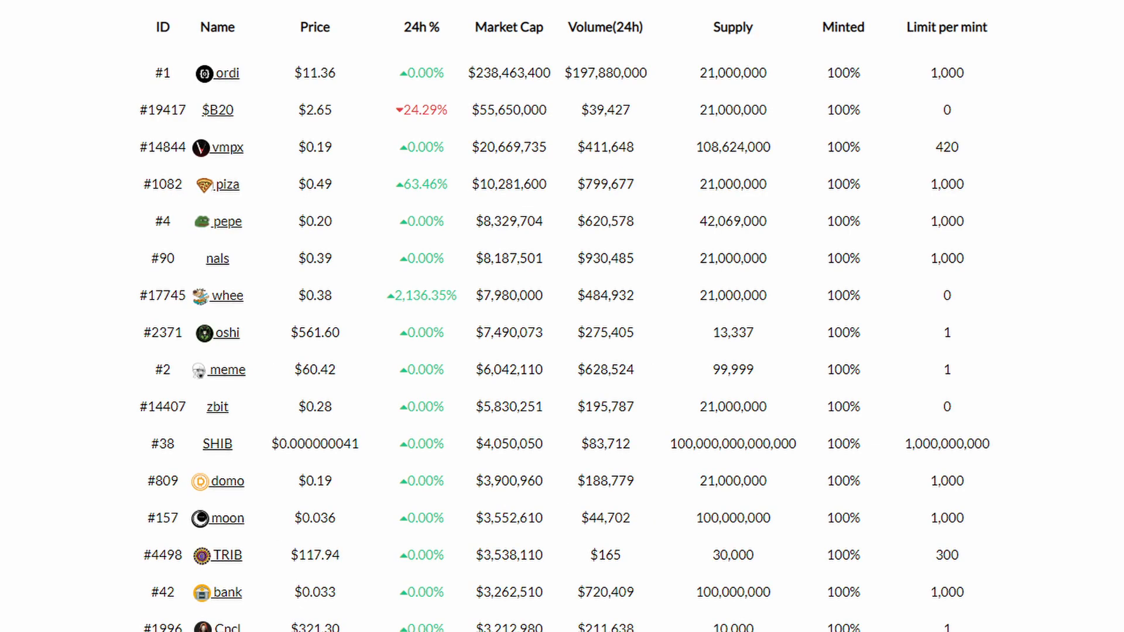
pyautogui.click(191, 20)
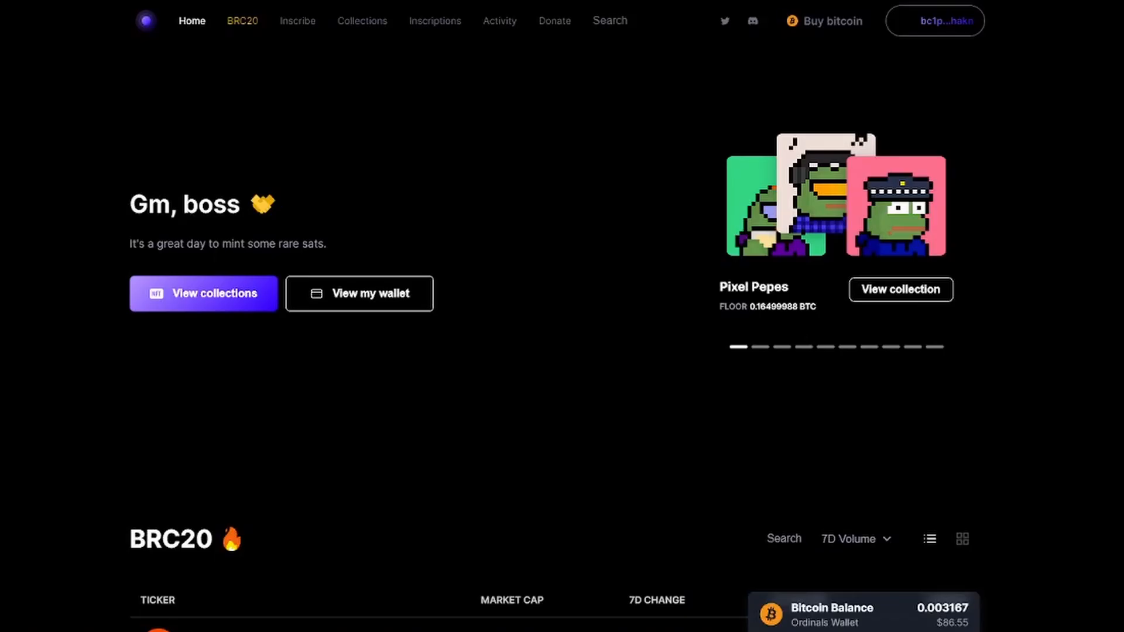
# Rank the Ordinals Wallet collections by Lowest floor using the sort dropdown
pyautogui.scroll(-3)
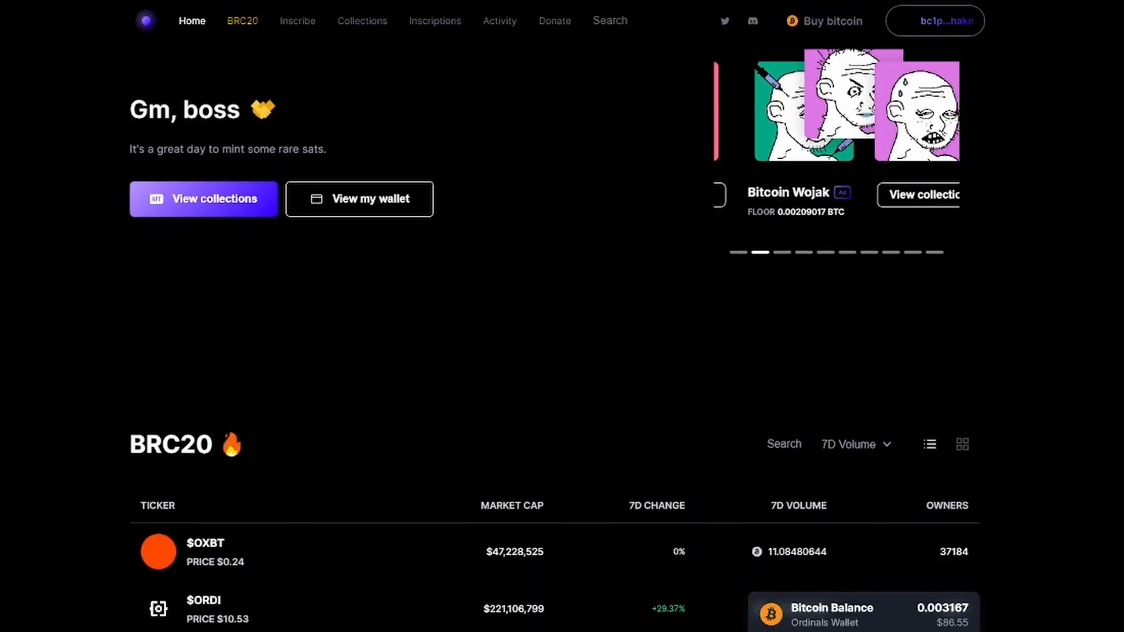
pyautogui.scroll(-3)
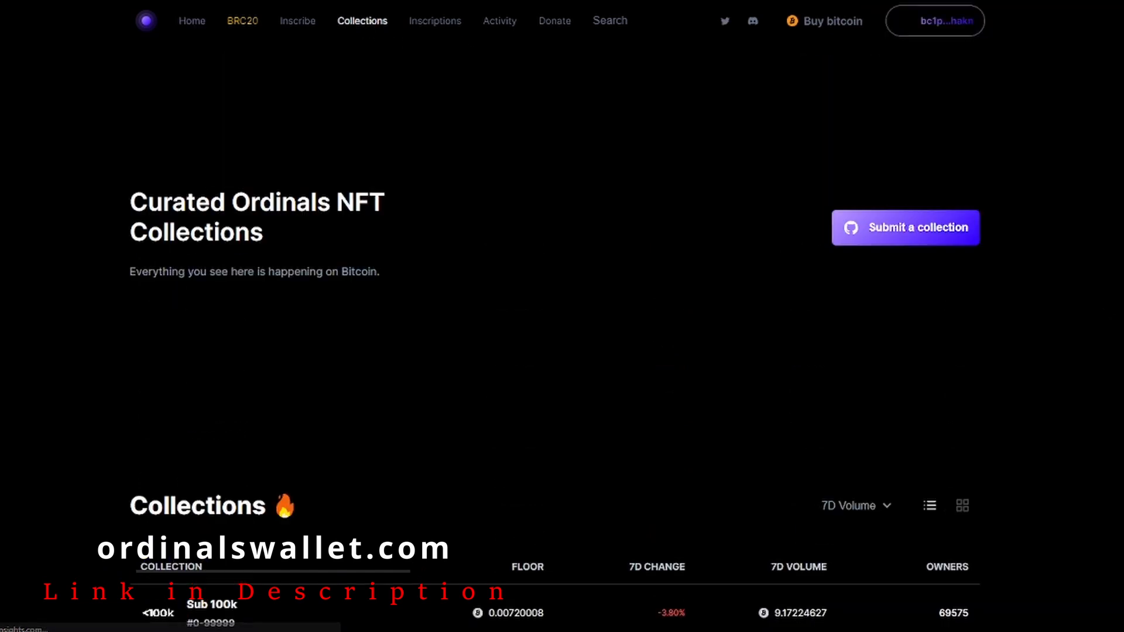
pyautogui.scroll(-3)
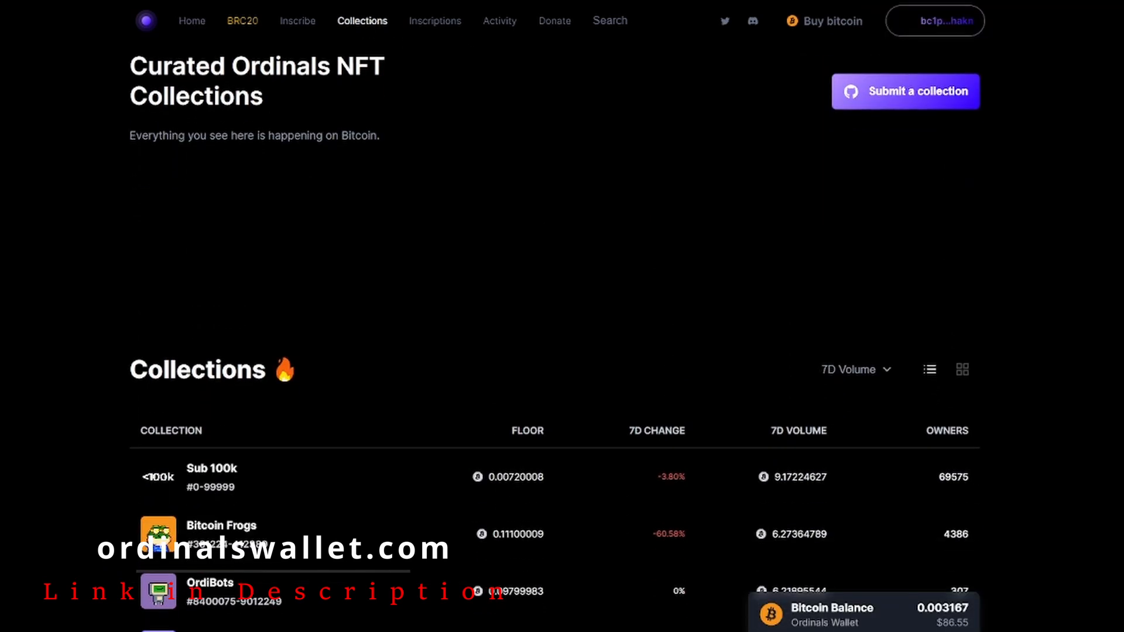
pyautogui.scroll(-3)
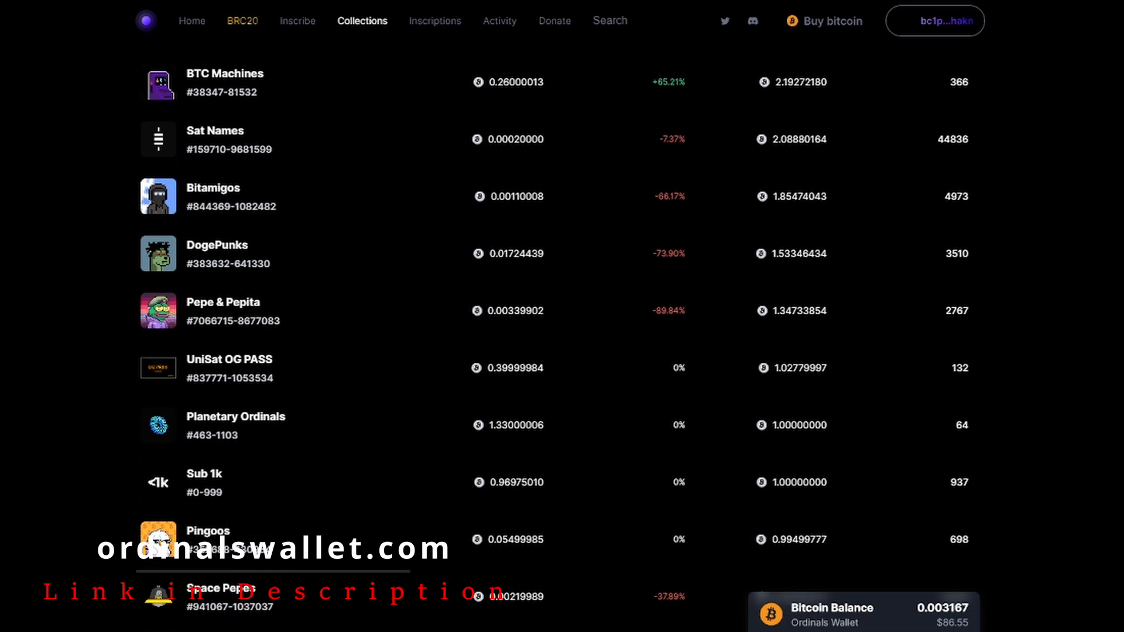
pyautogui.click(806, 268)
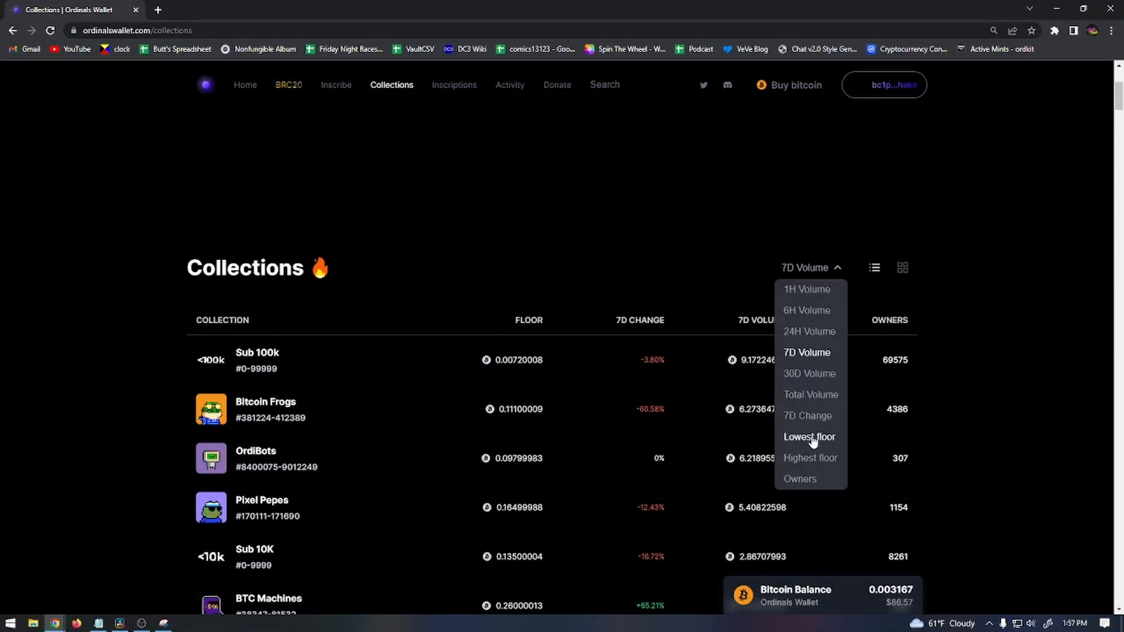
pyautogui.click(809, 436)
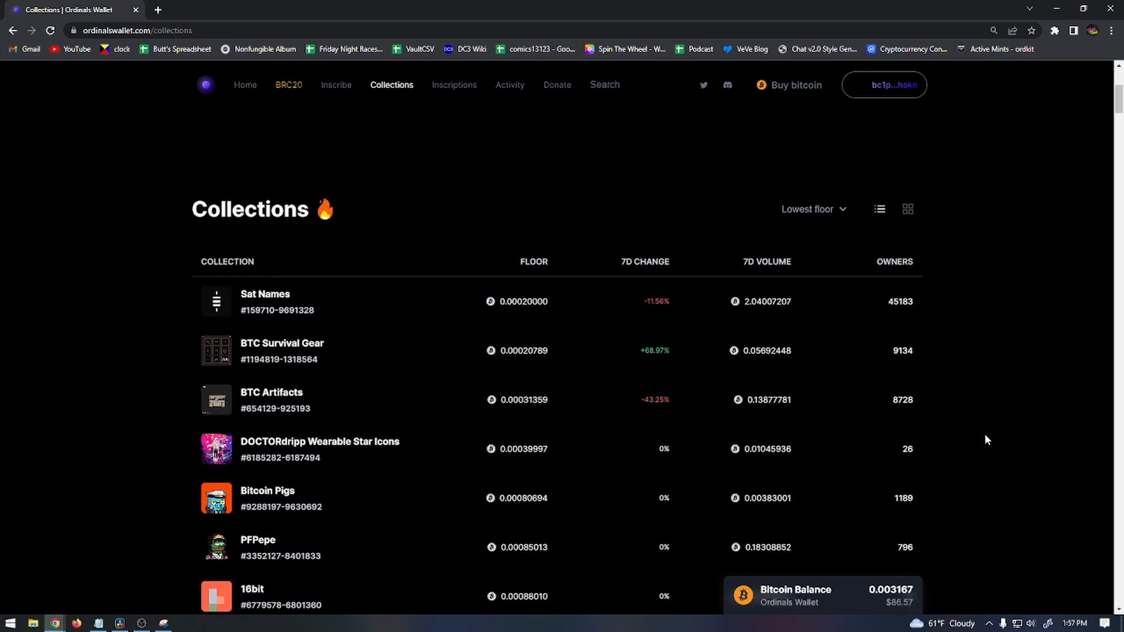
# Open the Bitcoin Pigs collection page with its floor price and supply, plus a fresh tab
pyautogui.scroll(-3)
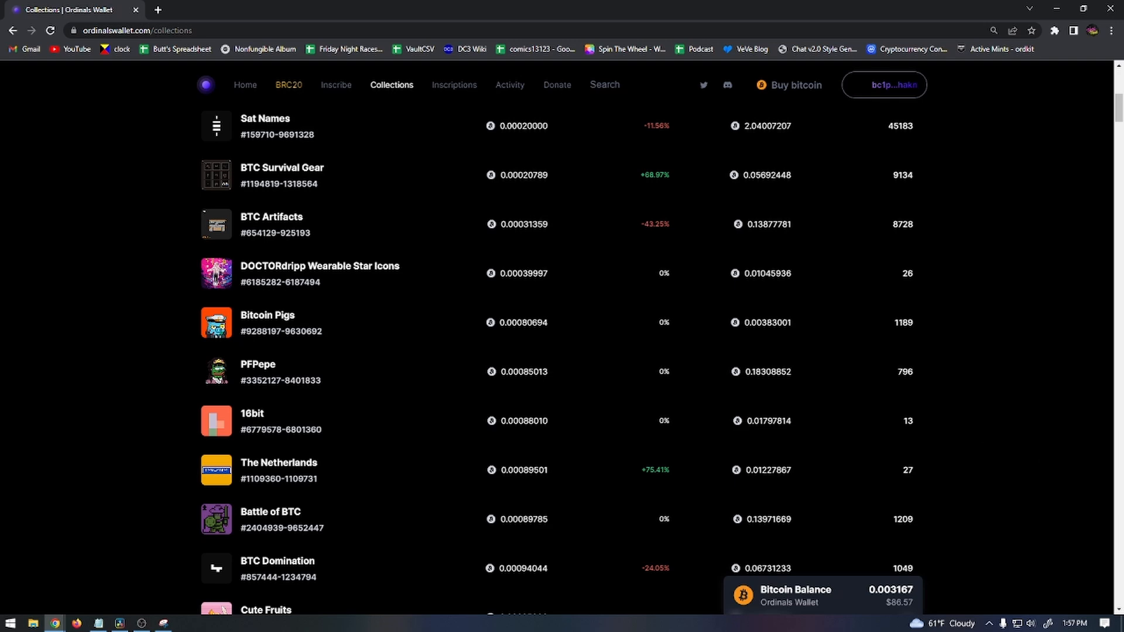
pyautogui.click(267, 322)
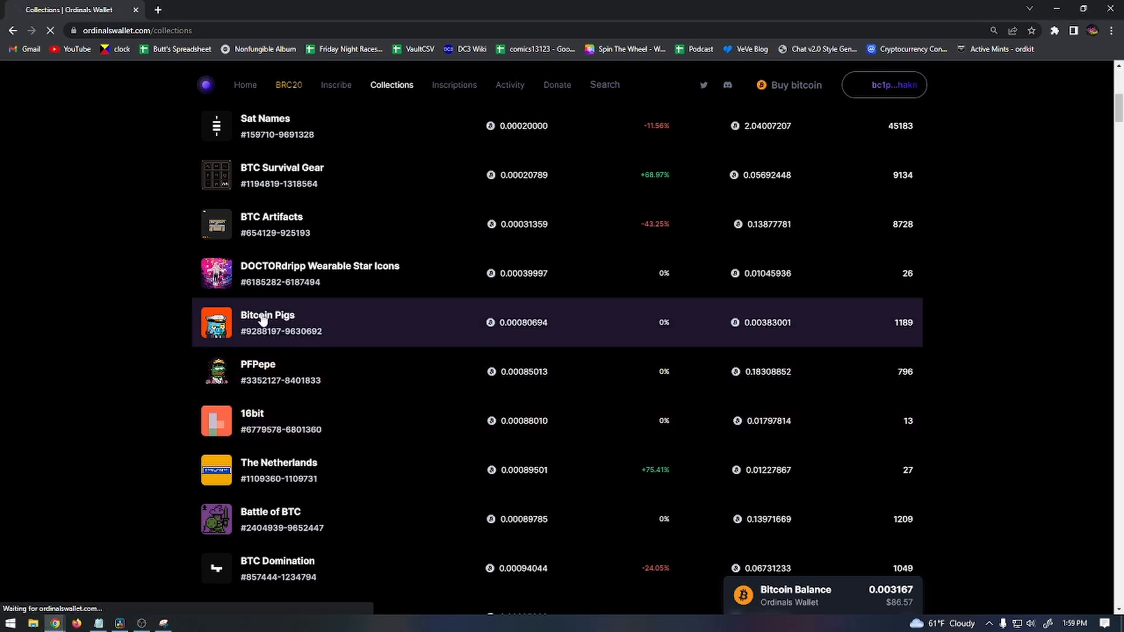
pyautogui.click(267, 322)
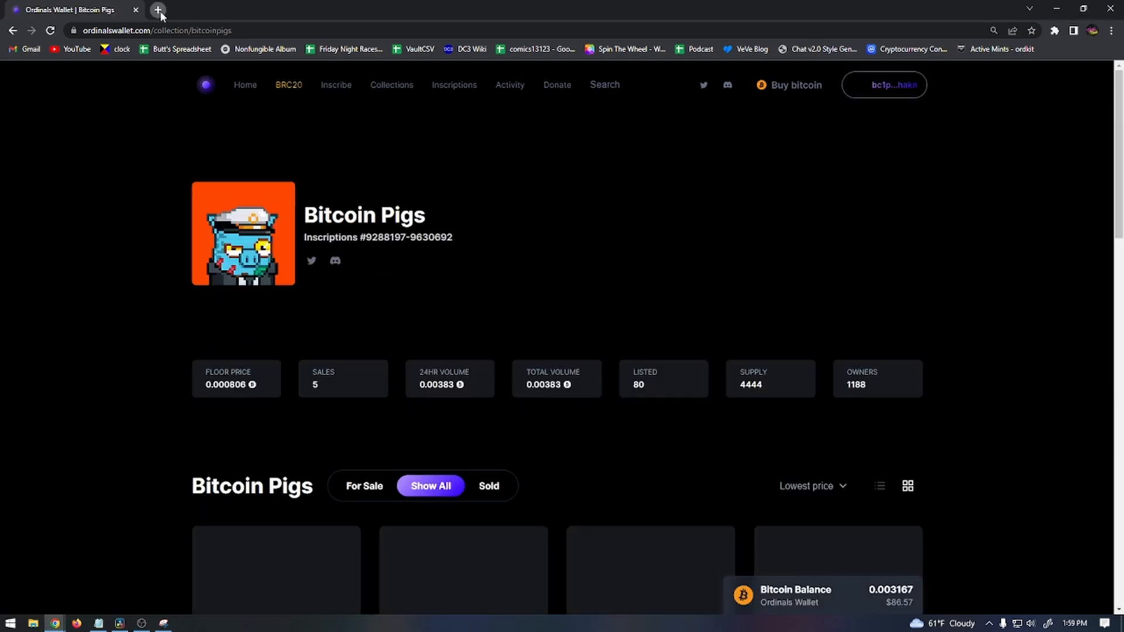
pyautogui.click(157, 10)
pyautogui.write('bitcoin pigs')
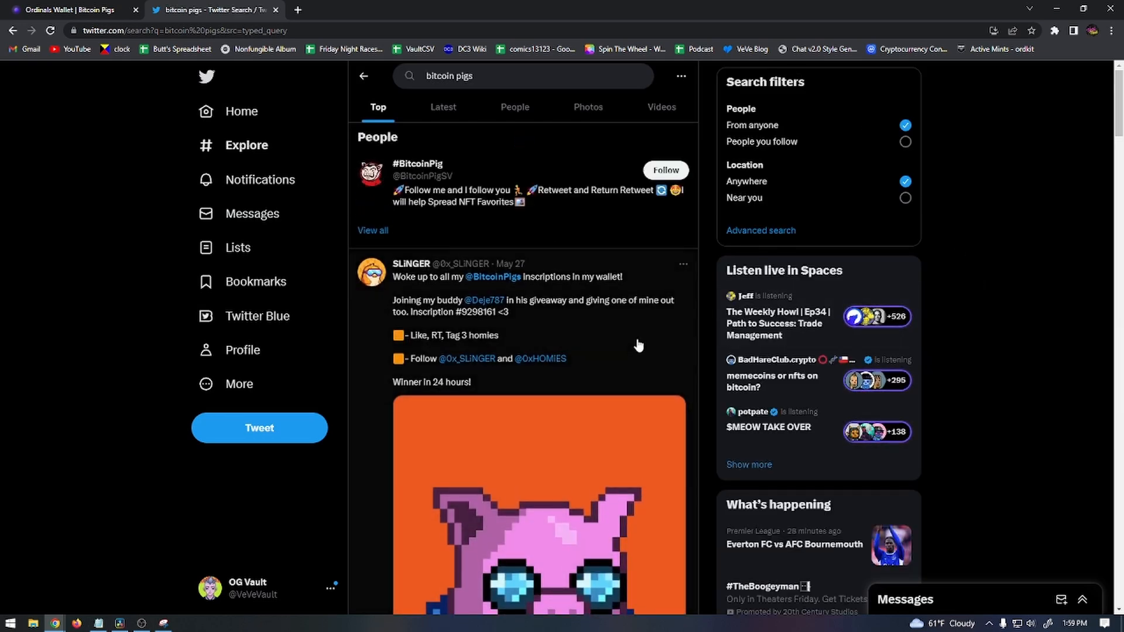
# Search Twitter for "bitcoin pigs" and browse the Top results, including the #BitcoinPig account
pyautogui.click(68, 9)
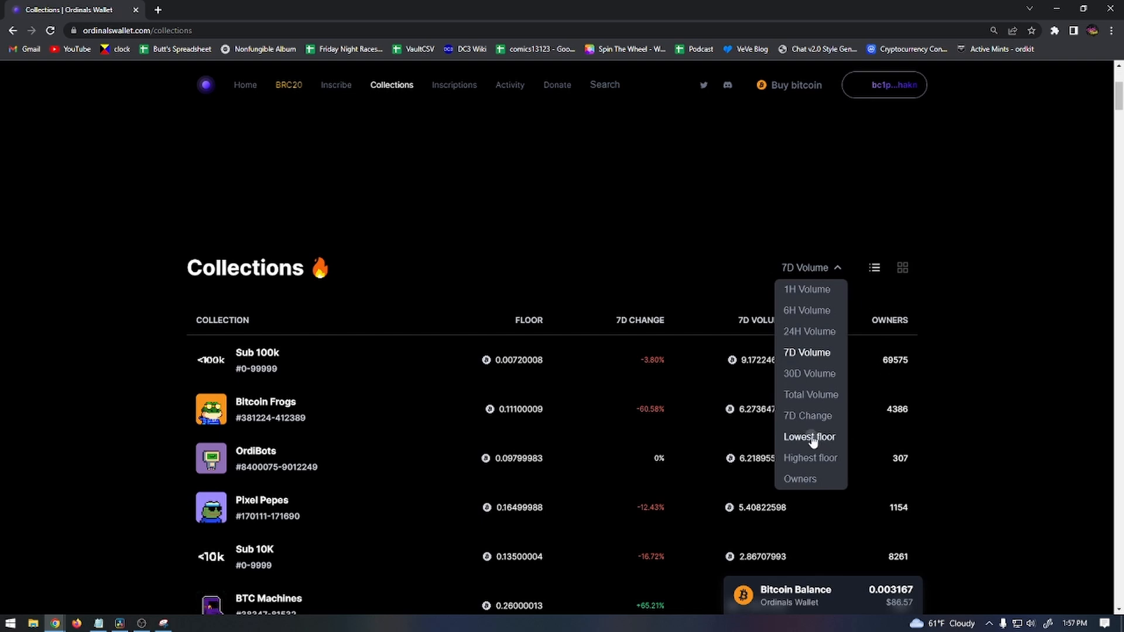
# Rank the curated collections by Lowest floor, with Sat Names first and BTC Survival Gear second
pyautogui.click(808, 436)
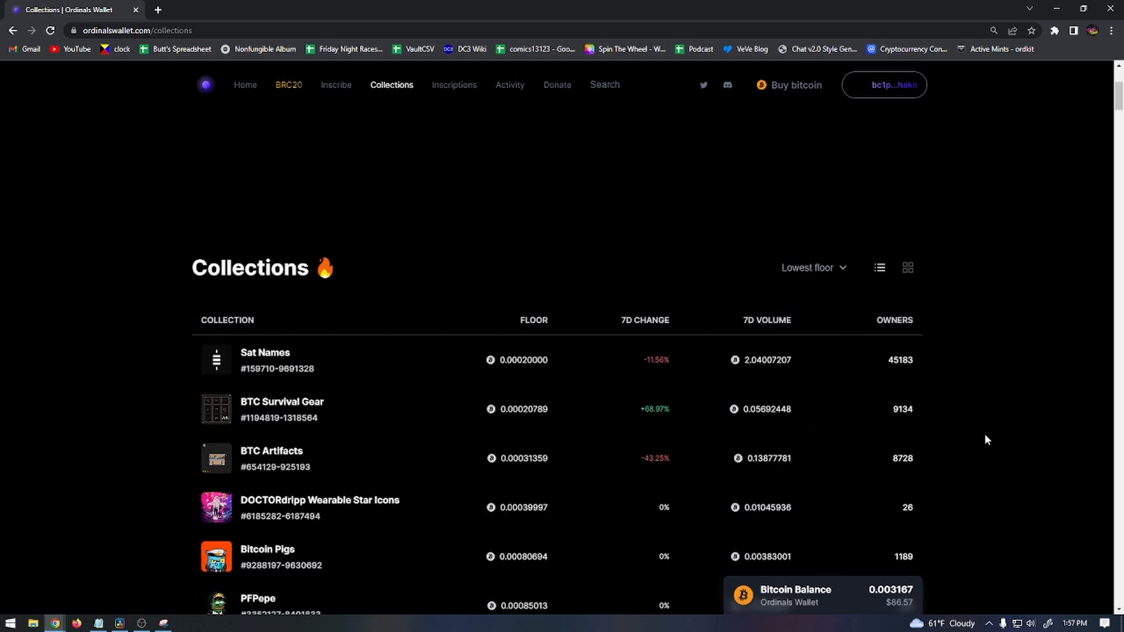
pyautogui.scroll(-3)
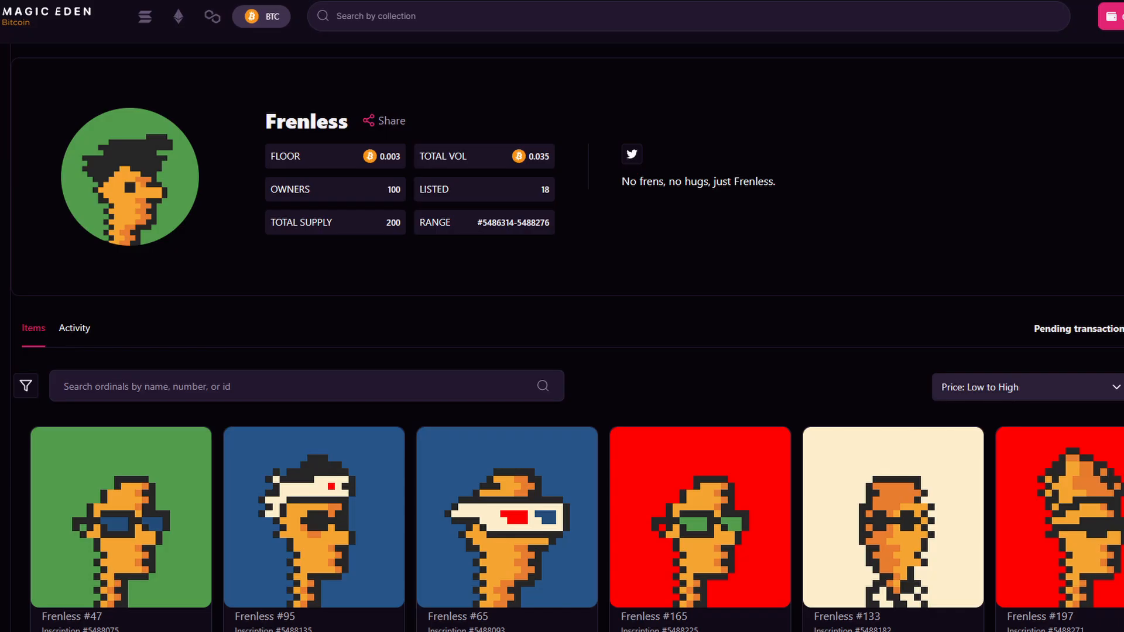
pyautogui.click(631, 154)
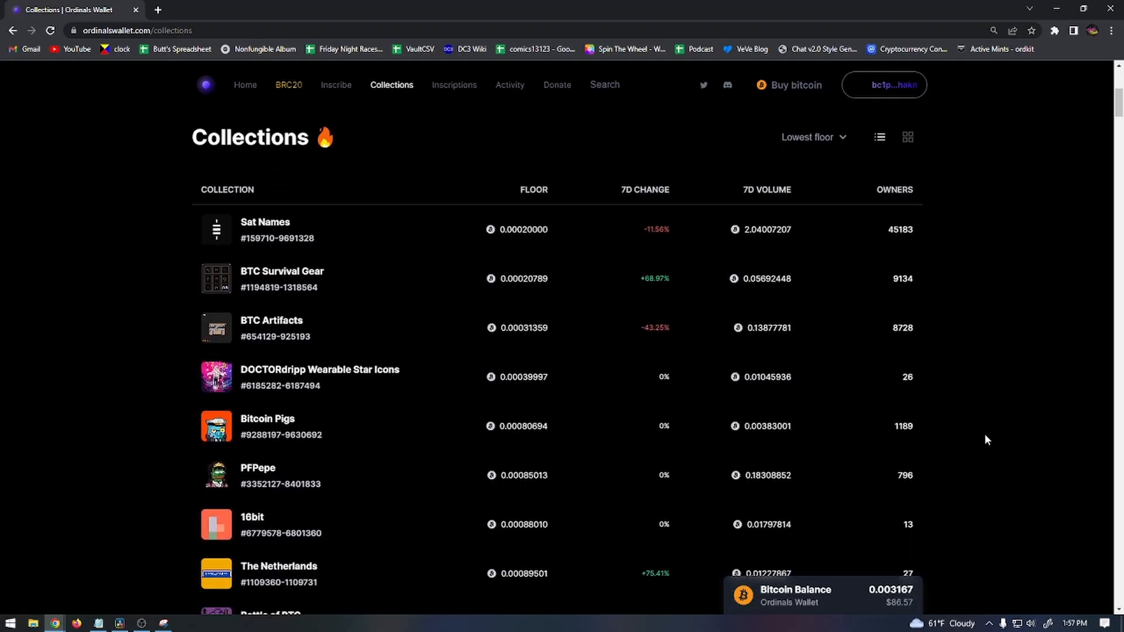
pyautogui.scroll(-3)
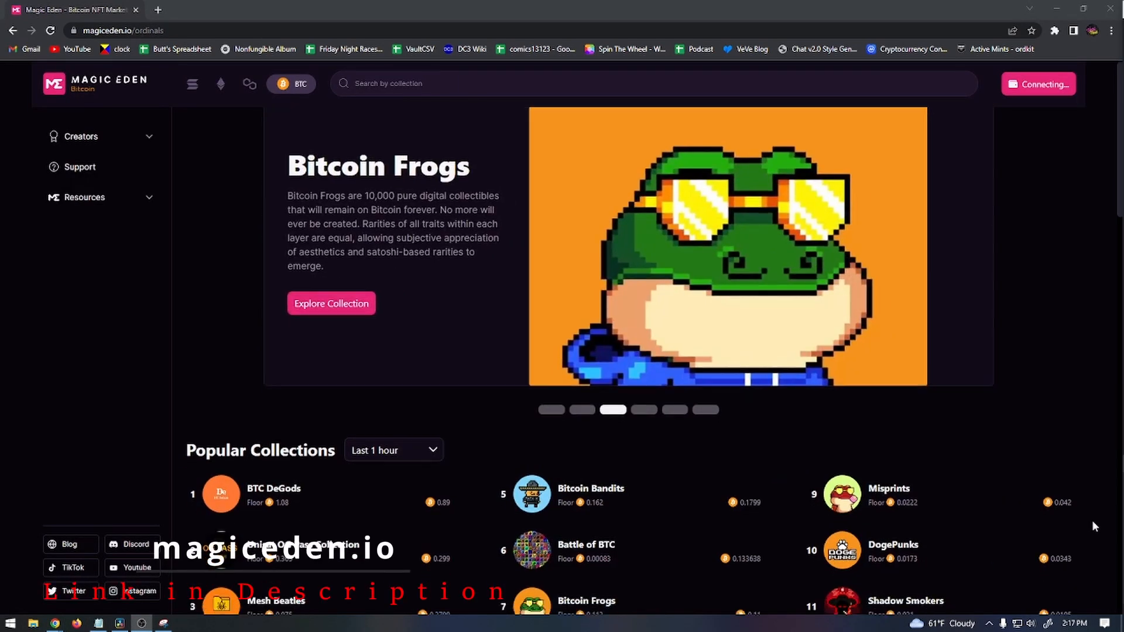
# Switch Magic Eden to Bitcoin Ordinals and reach Popular Collections led by BTC DeGods, Bitcoin Frogs, DogePunks
pyautogui.scroll(-3)
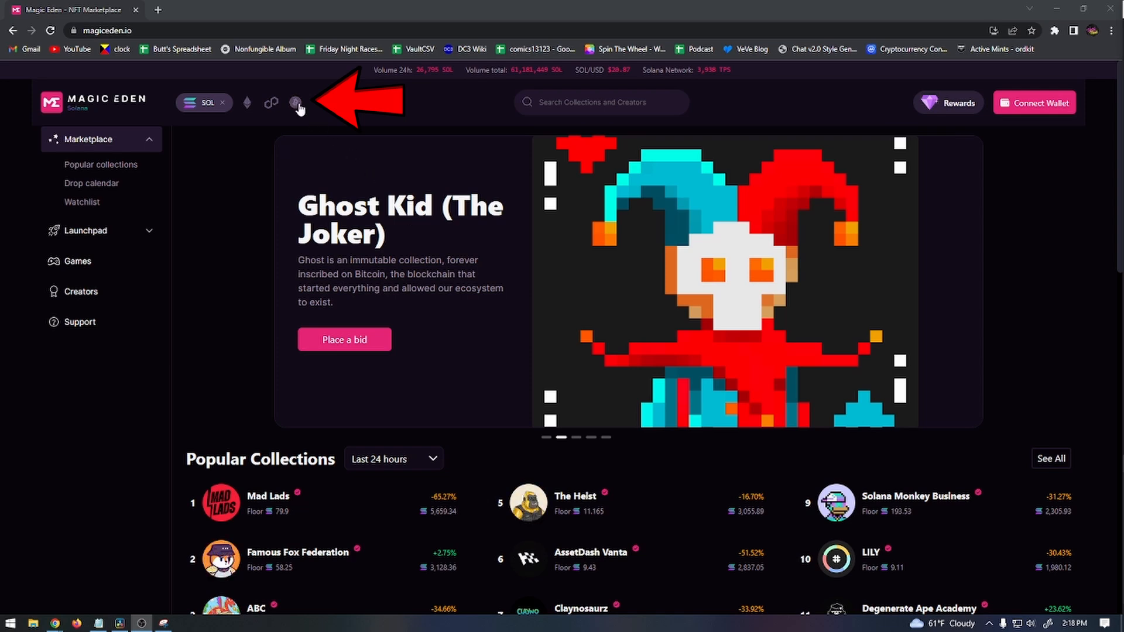
pyautogui.click(296, 102)
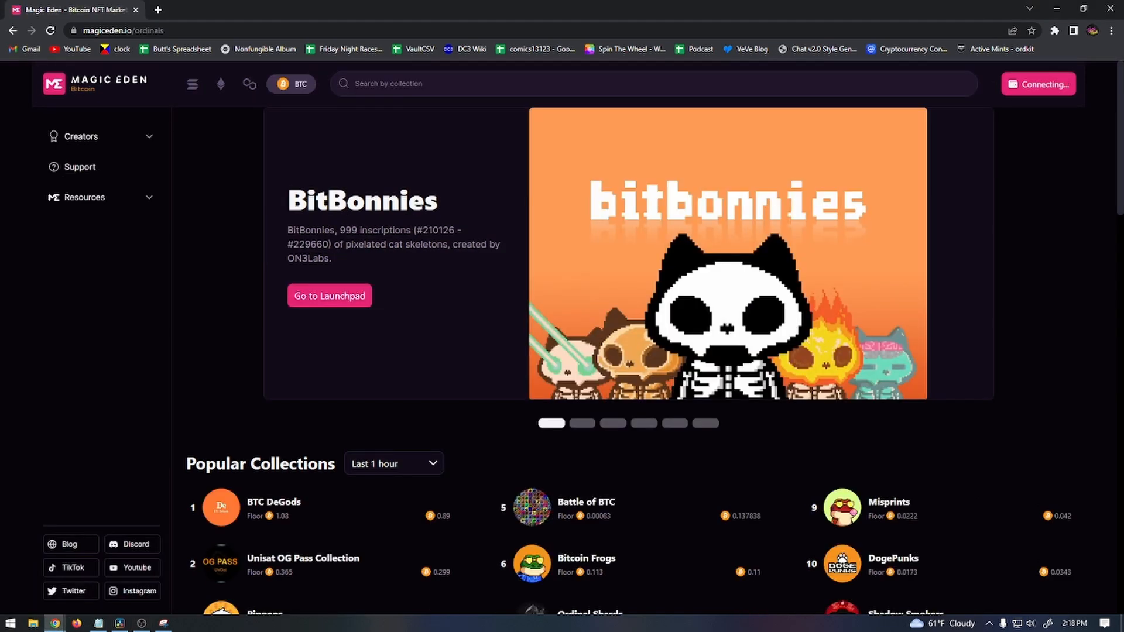
pyautogui.scroll(-3)
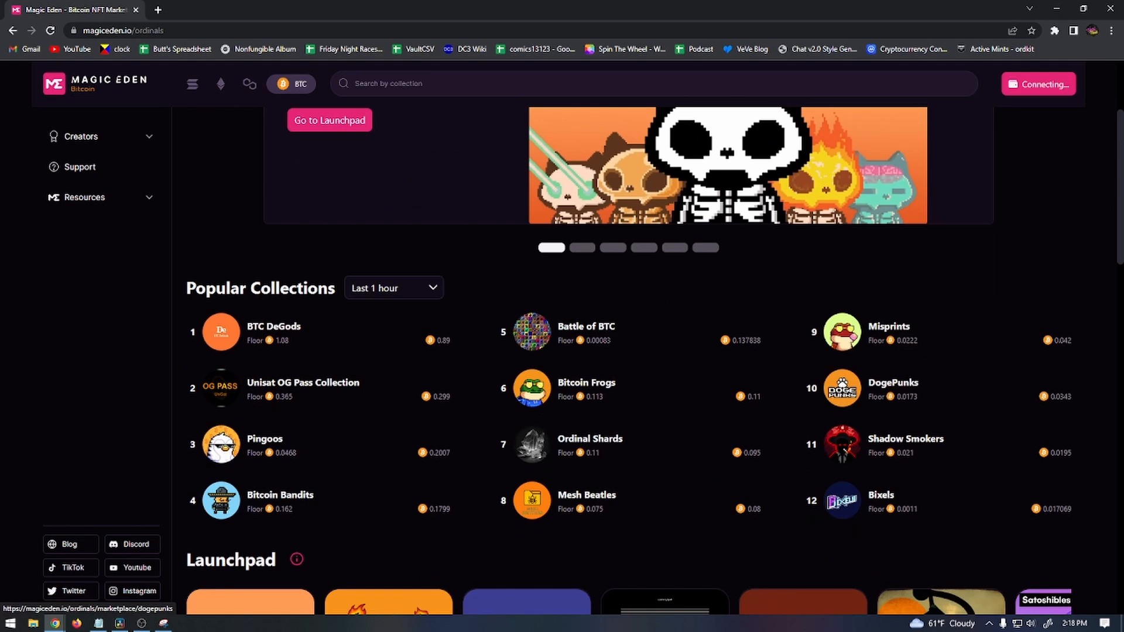
pyautogui.moveTo(552, 313)
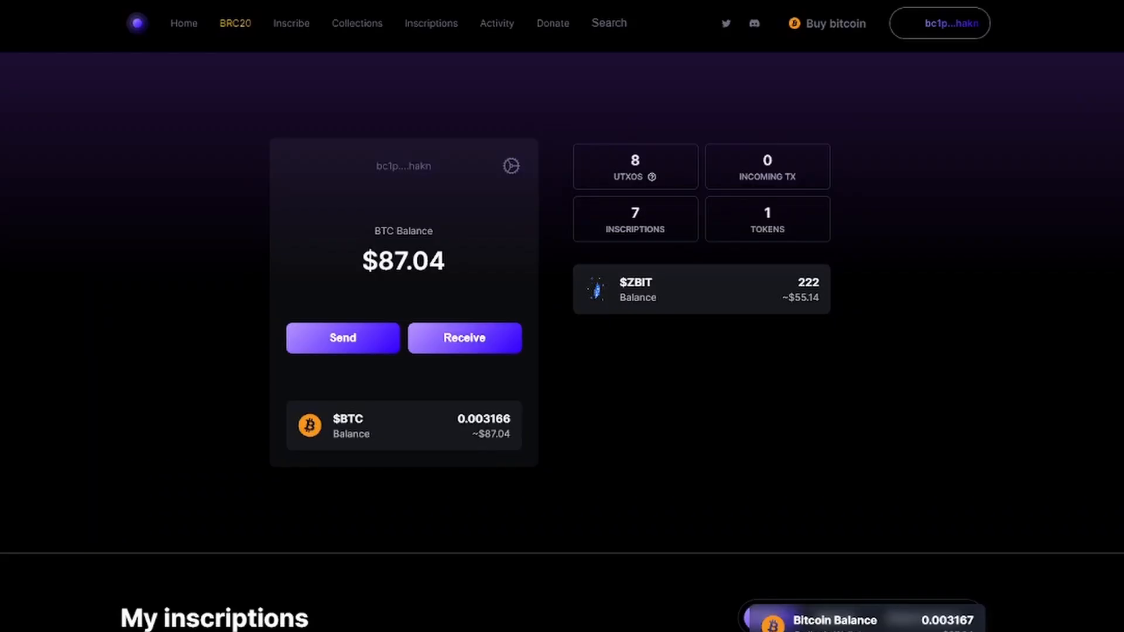
# Unlock Ordinals Wallet settings with the password to reveal the seed phrase, returning to settings
pyautogui.scroll(-3)
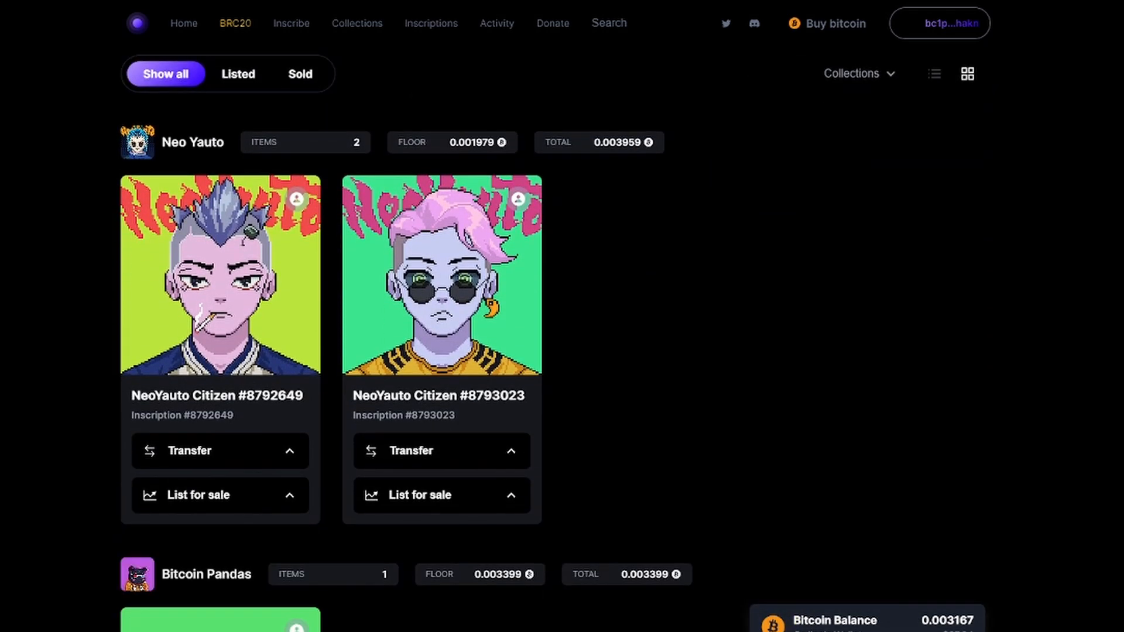
pyautogui.scroll(-3)
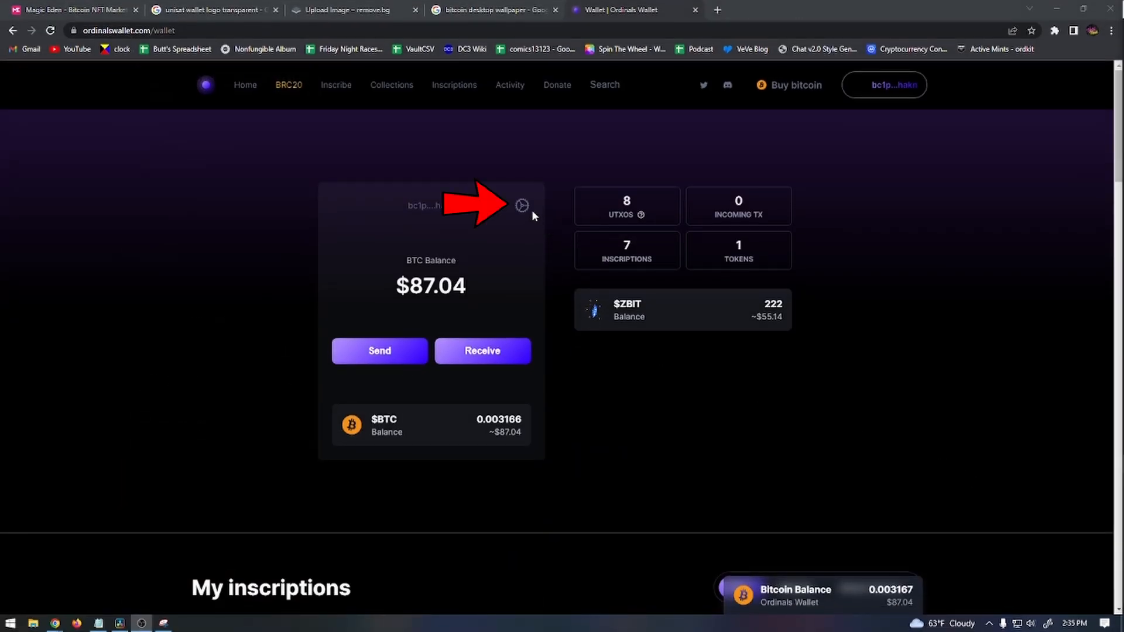
pyautogui.click(522, 205)
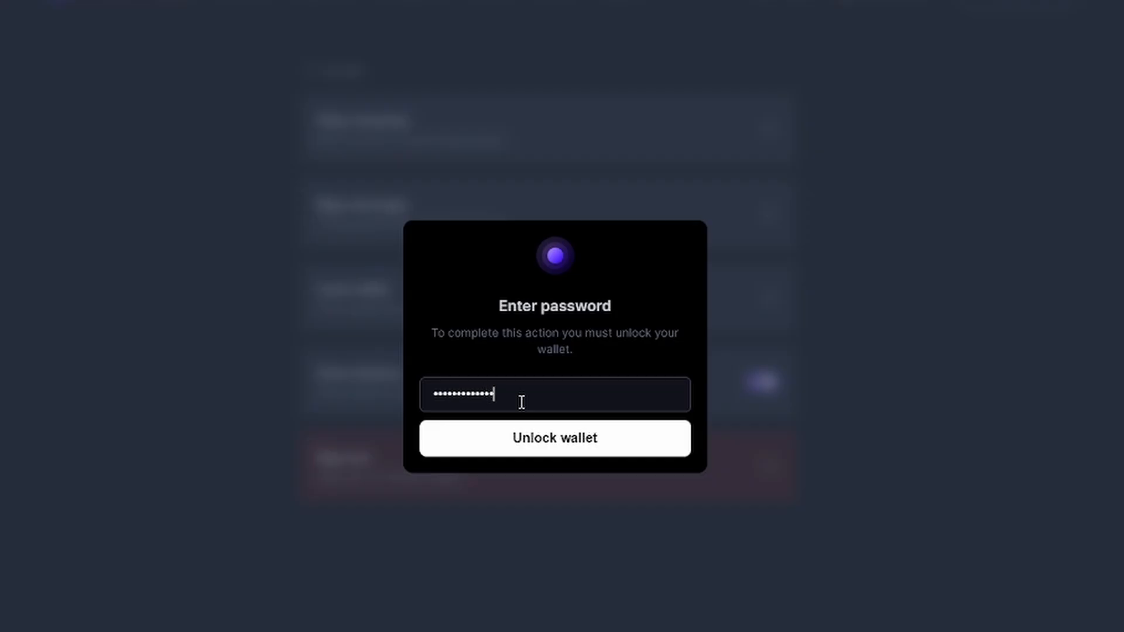
pyautogui.click(553, 438)
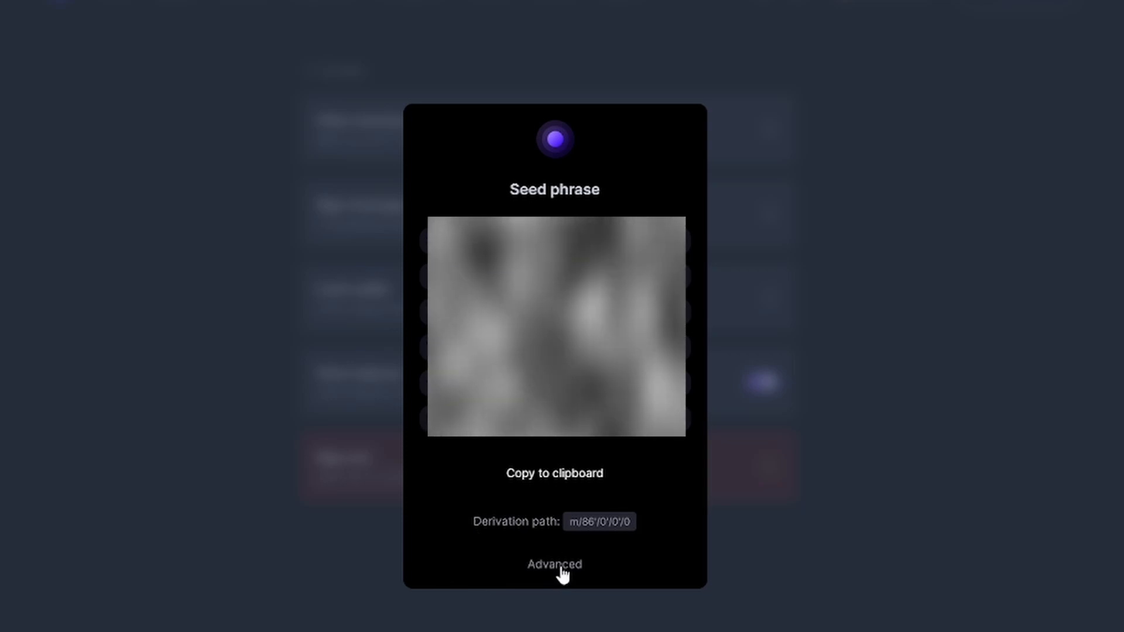
pyautogui.click(554, 564)
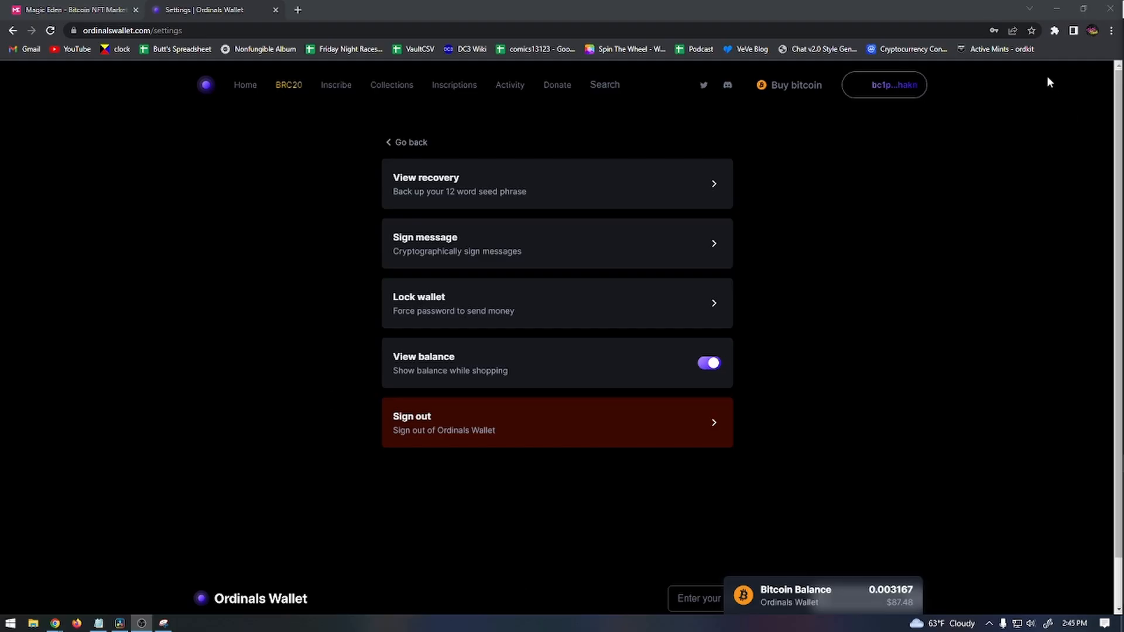
# Open the UniSat Wallet extension's Switch Wallet list, showing four wallets with Single Wallet #4 active
pyautogui.click(1054, 30)
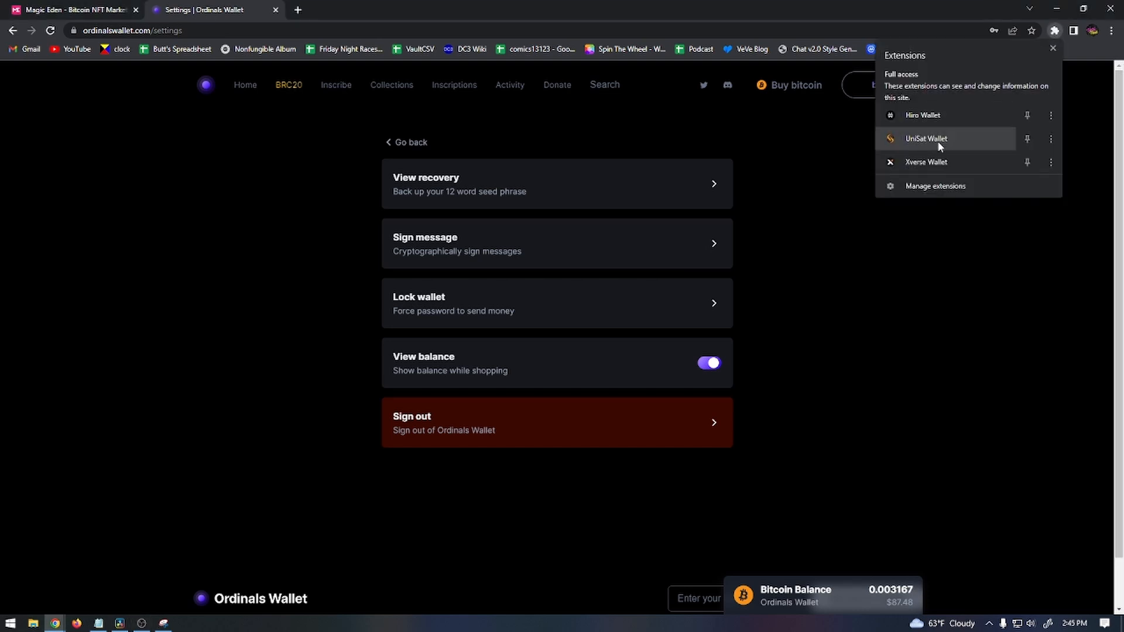
pyautogui.click(926, 138)
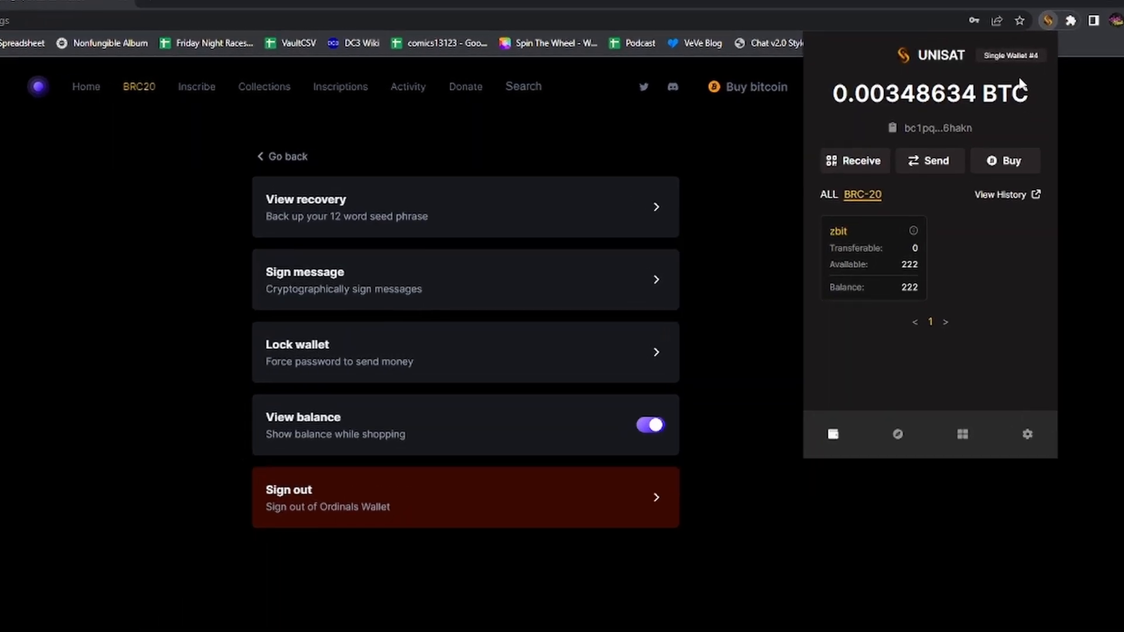
pyautogui.click(1009, 56)
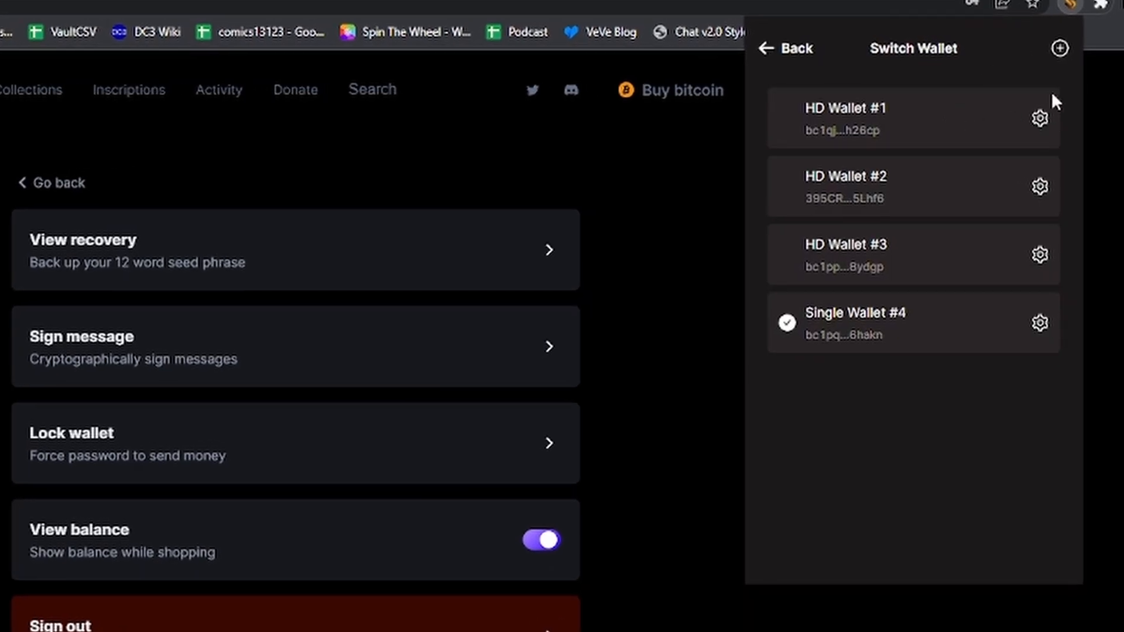
pyautogui.click(1060, 48)
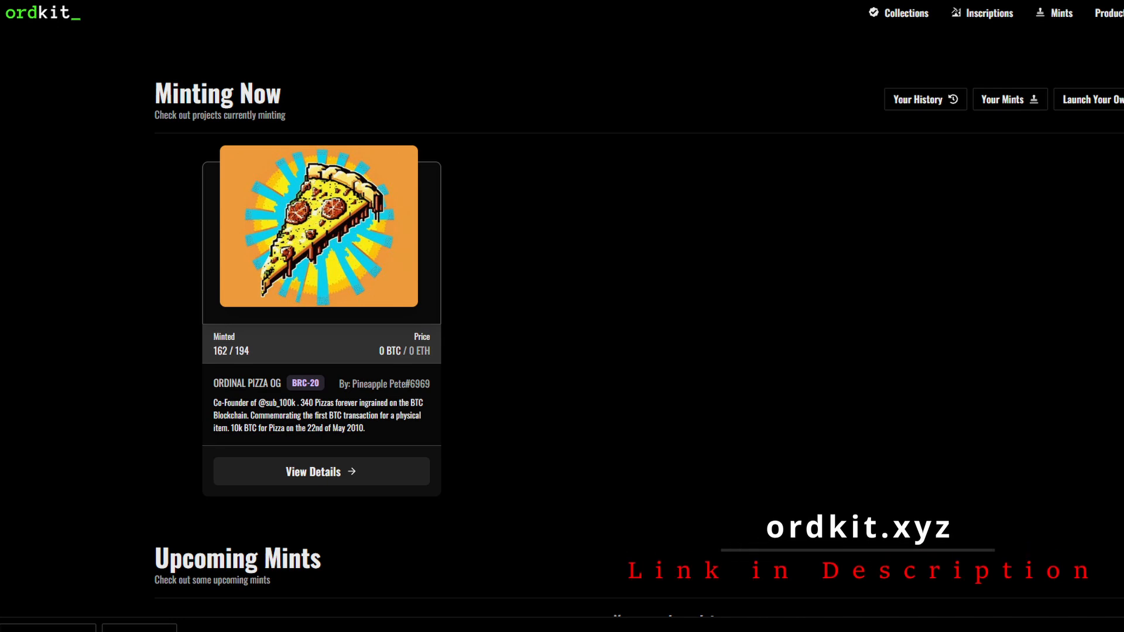
# Review ordkit's mints page: Ordinal Pizza OG BRC-20 minting now, no upcoming or ended mints
pyautogui.click(321, 471)
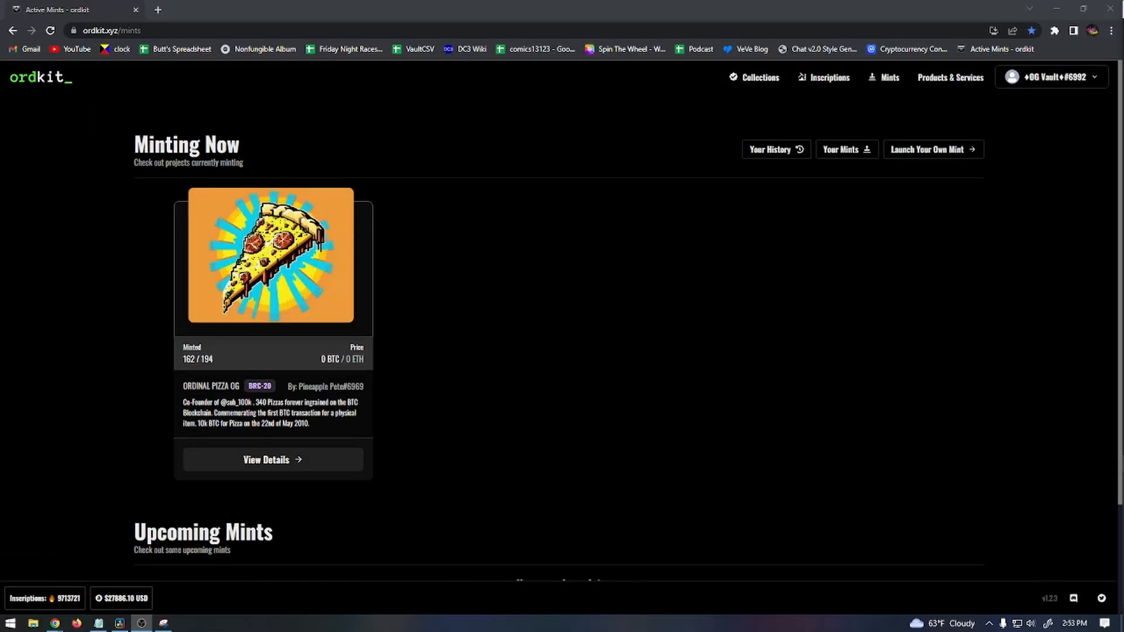
pyautogui.scroll(-3)
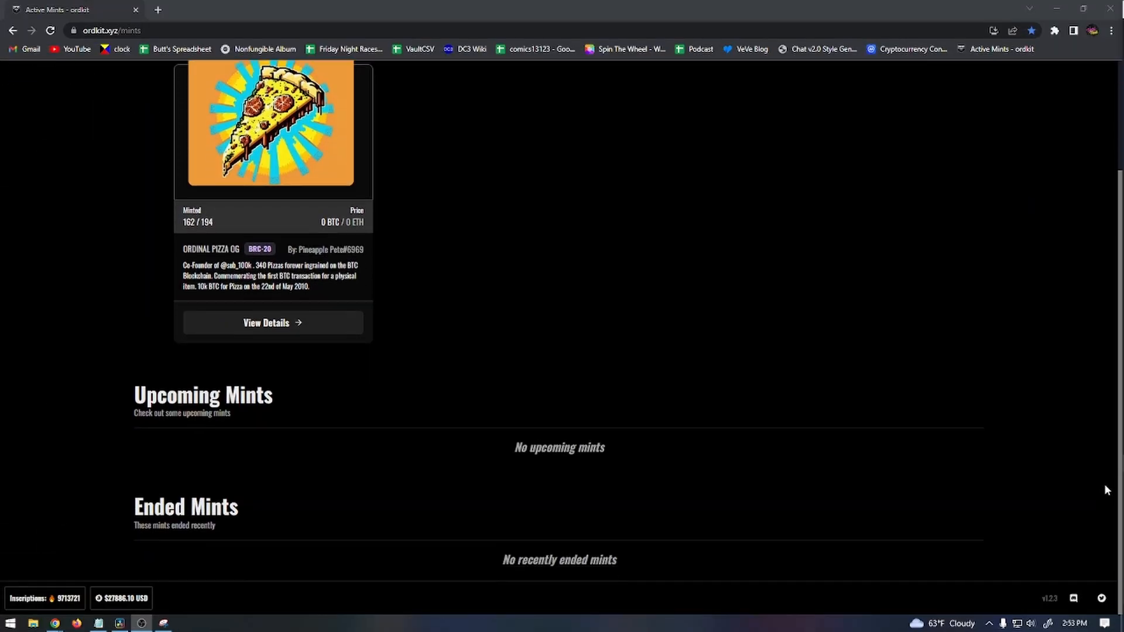
pyautogui.scroll(3)
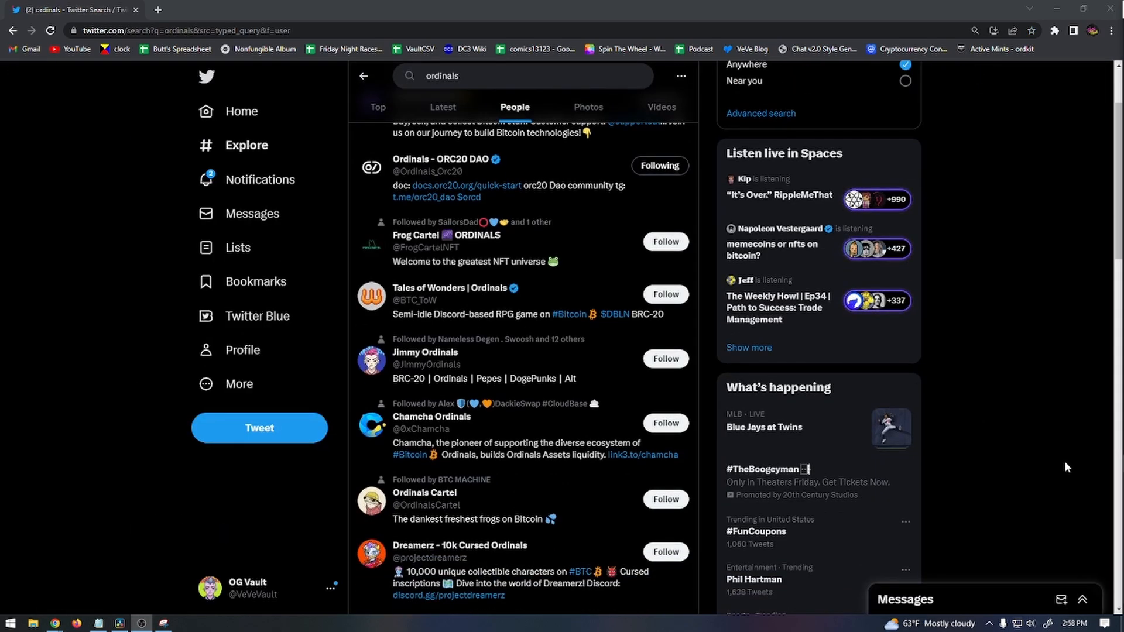
# Scroll Twitter's People results for "ordinals", past Ordinals Cartel and Dreamerz - 10k Cursed Ordinals
pyautogui.scroll(-3)
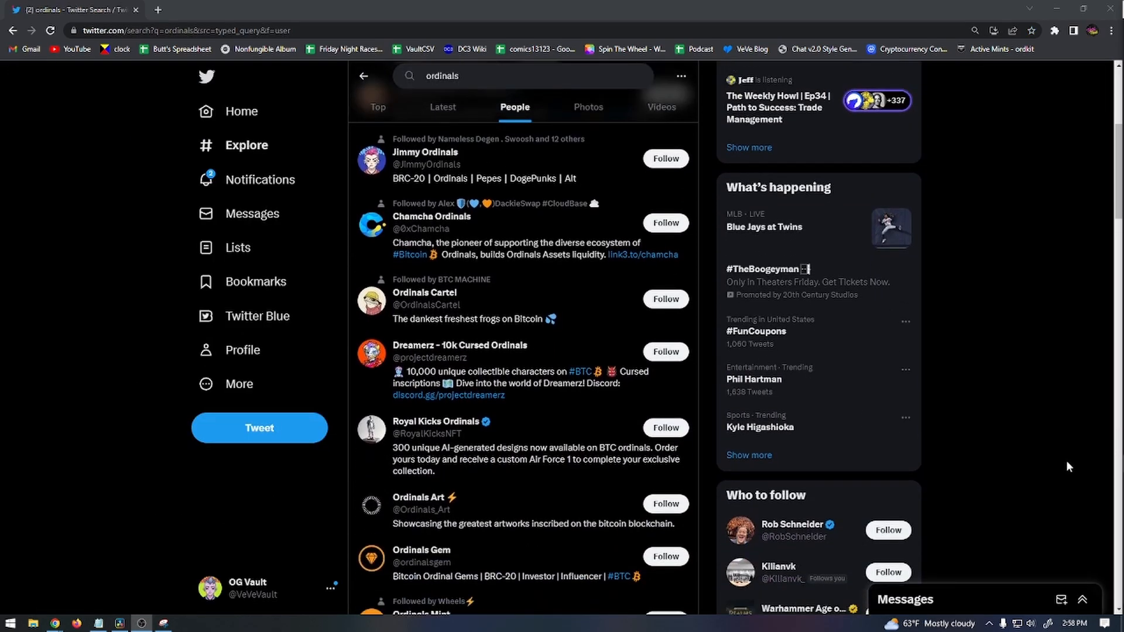
pyautogui.scroll(-3)
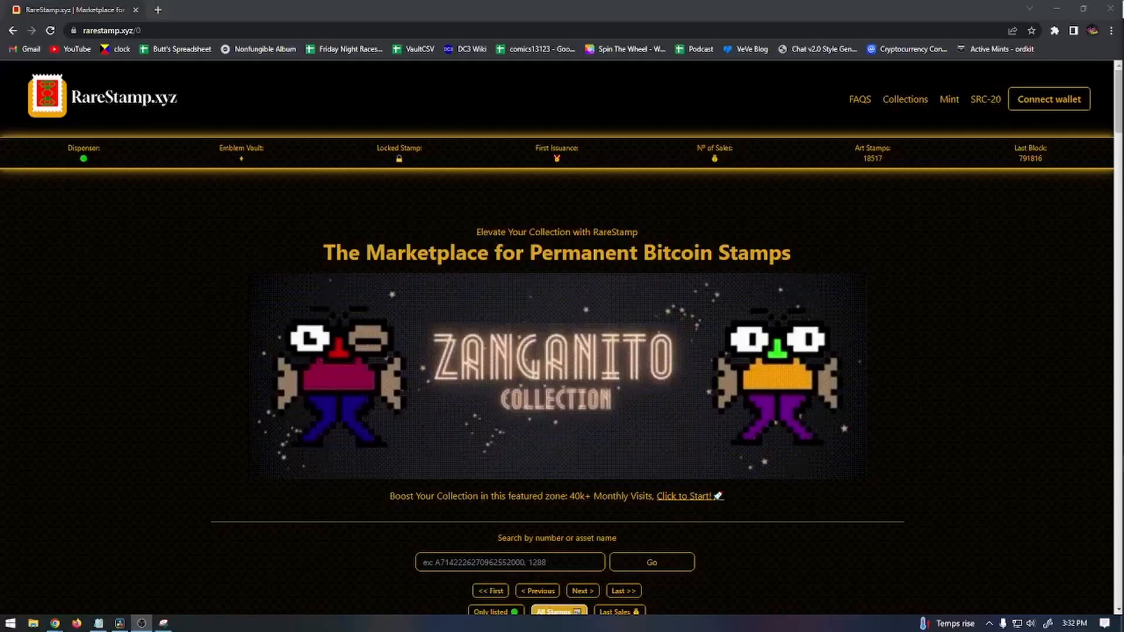
# Open RareStamp's Hoodie Punk Pepes collection and reach STAMP:#1763, listed 2/2 at 0.0097 BTC
pyautogui.scroll(-3)
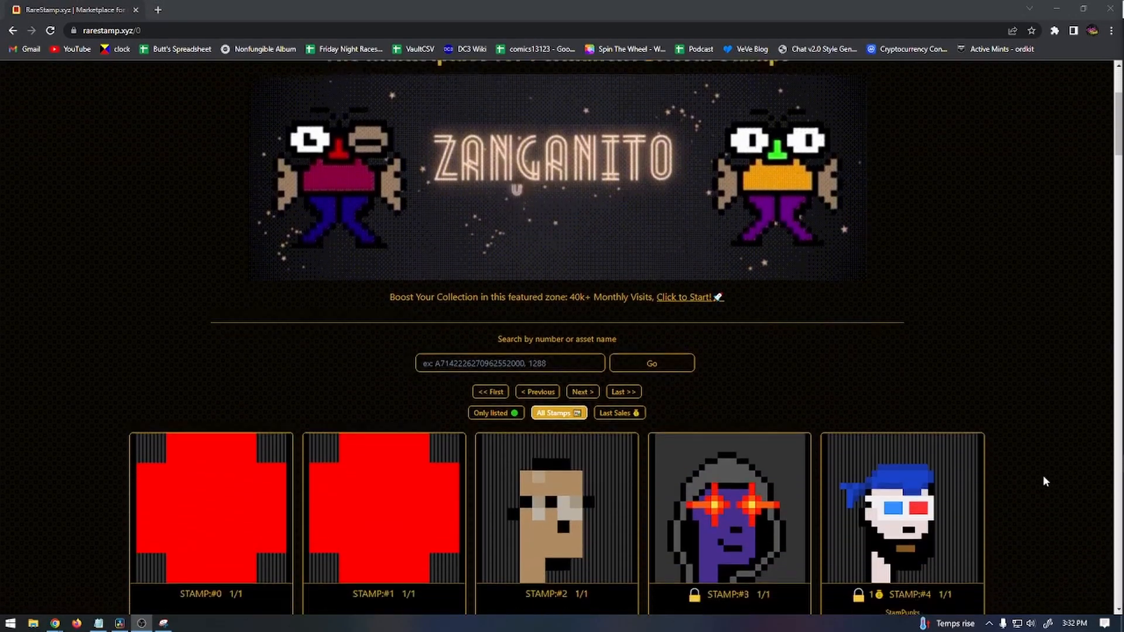
pyautogui.scroll(-3)
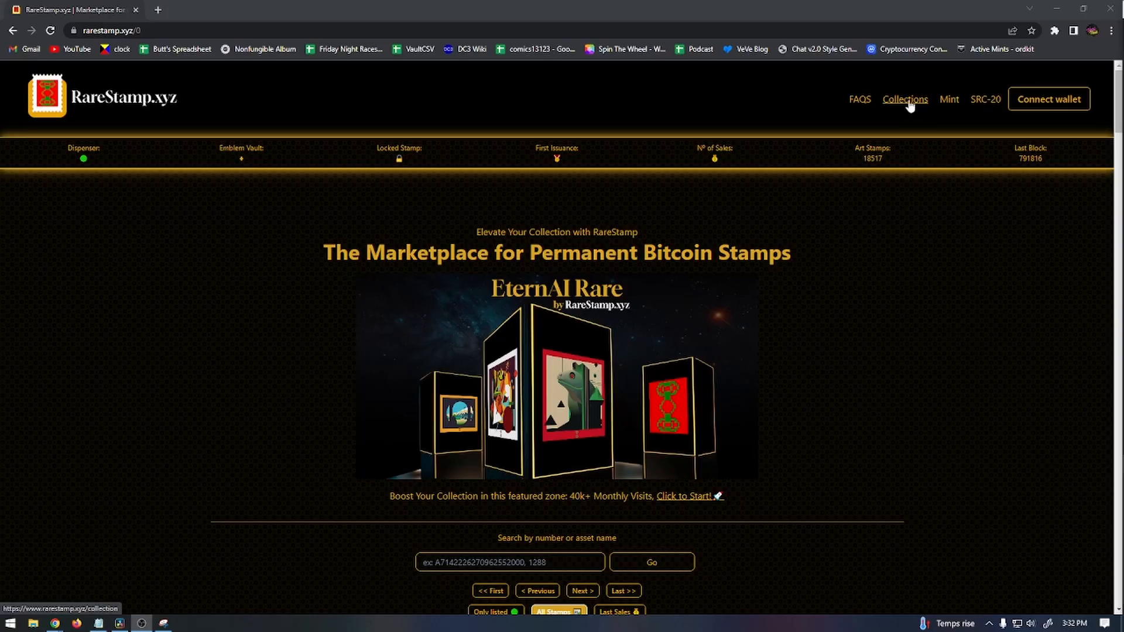
pyautogui.click(904, 99)
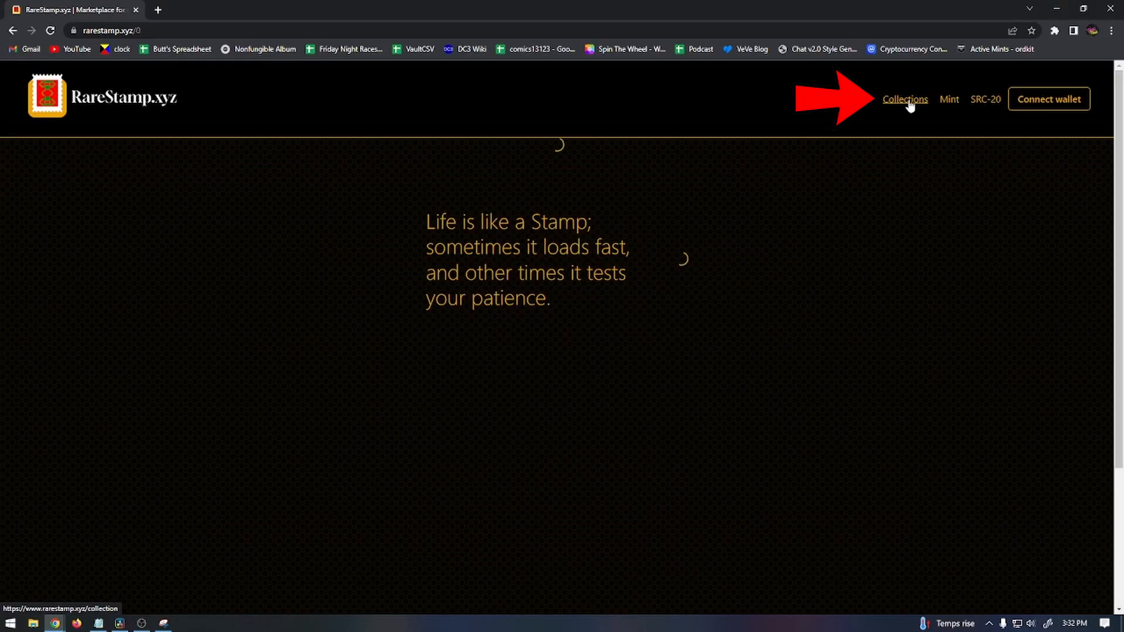
pyautogui.click(905, 99)
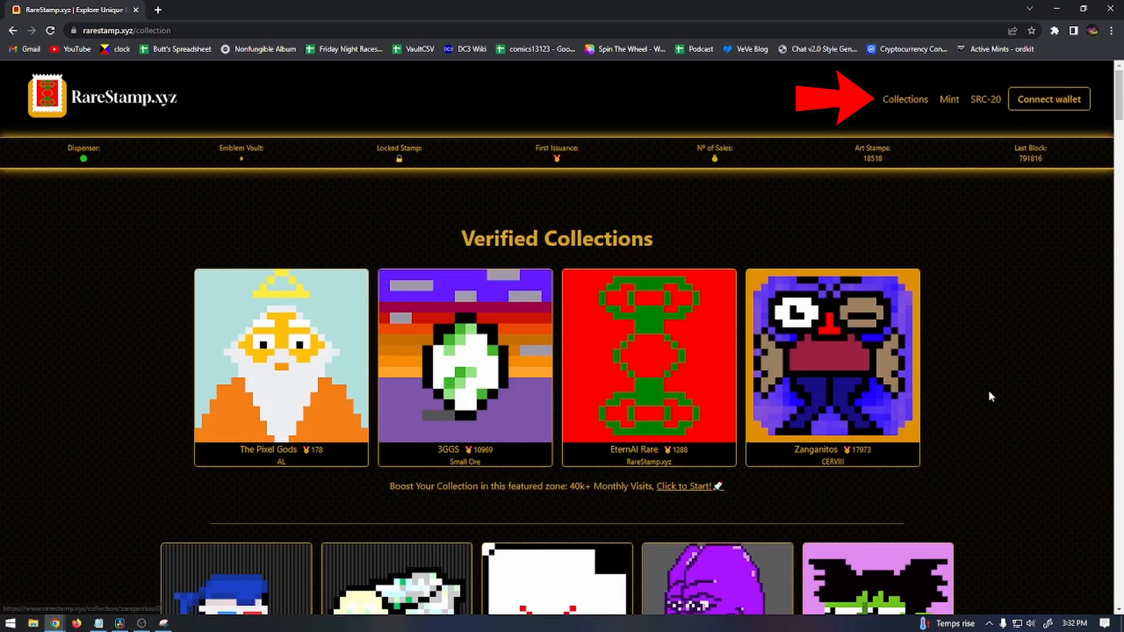
pyautogui.scroll(-3)
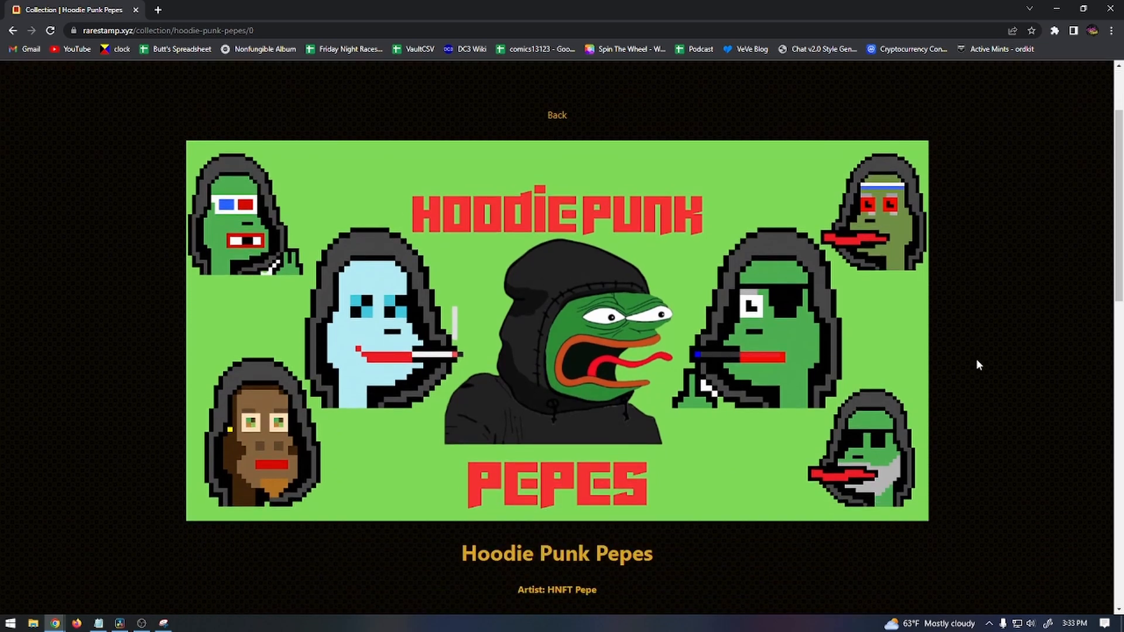
pyautogui.scroll(-3)
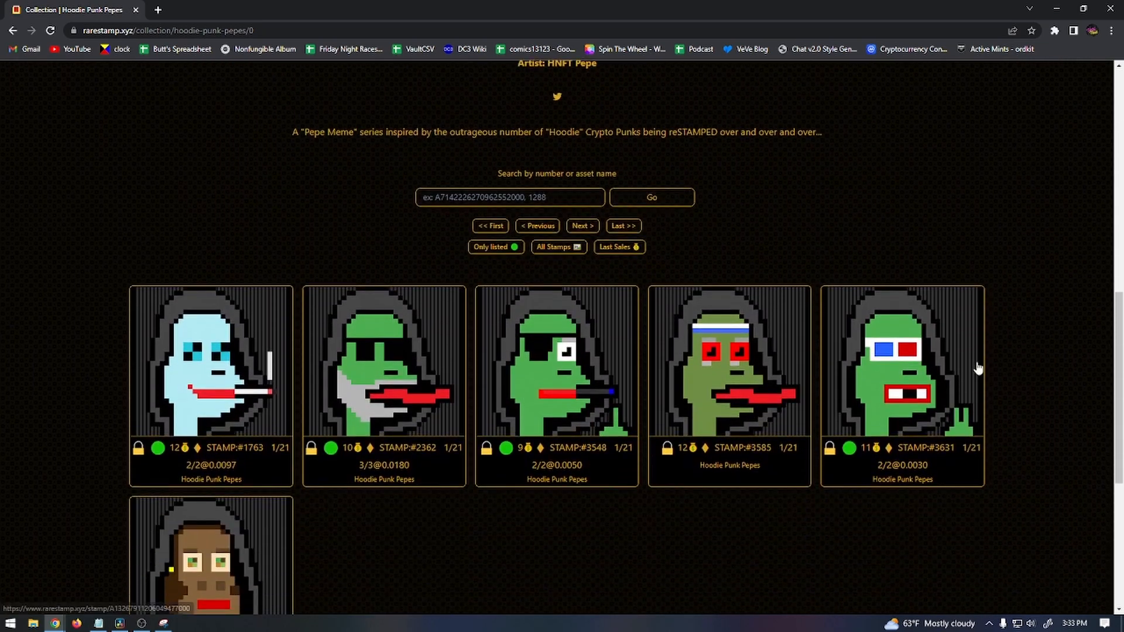
pyautogui.scroll(-3)
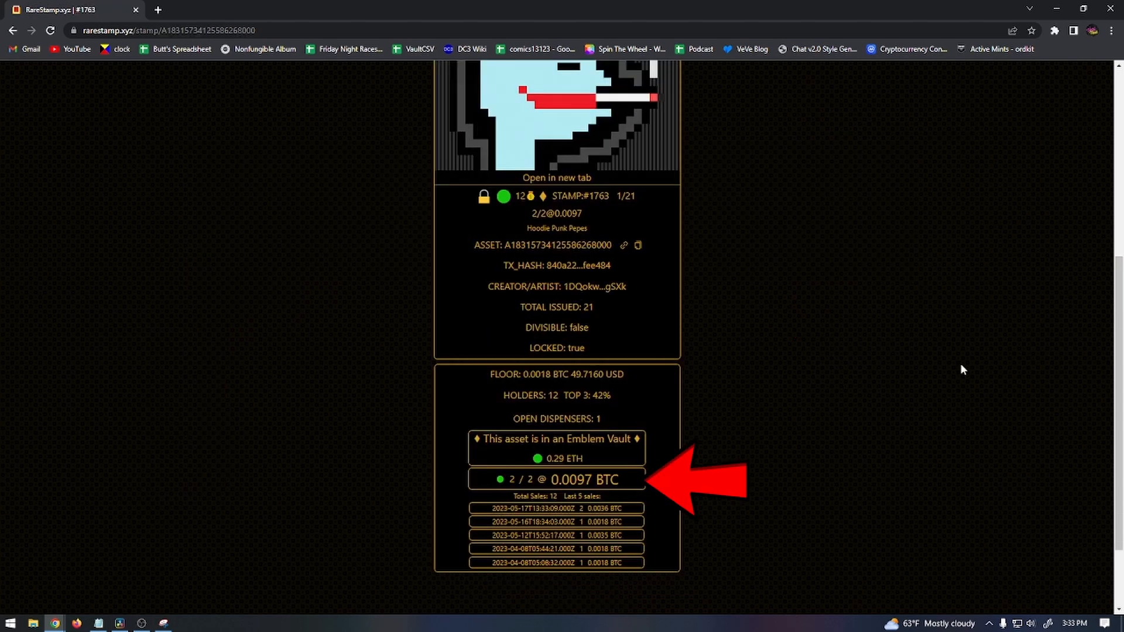
# Leave the RareStamp stamp page for unisat.io, the UniSat Wallet extension home page
pyautogui.click(556, 480)
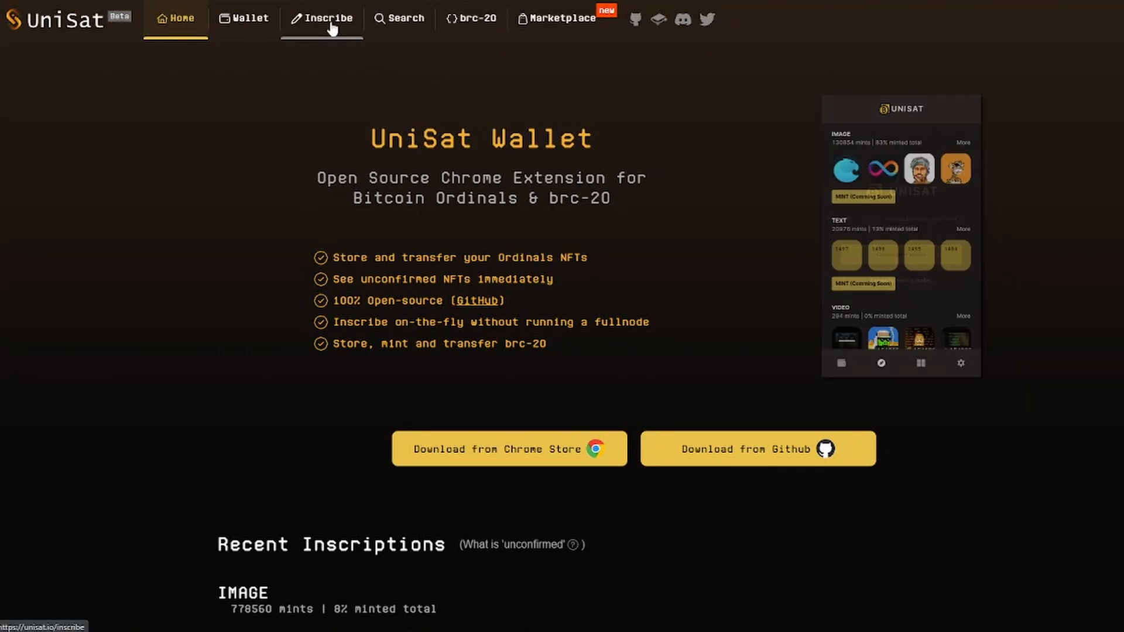
# Paste the orc-20 deploy JSON for the ordi token in UniSat's Text inscribe form, Single mode
pyautogui.click(322, 19)
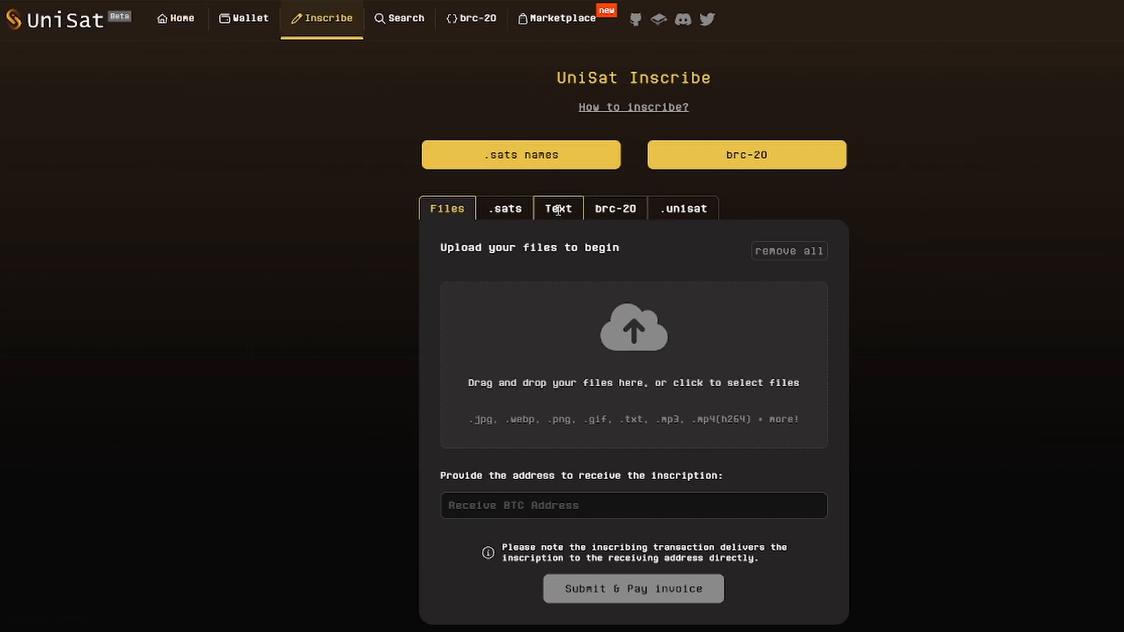
pyautogui.click(558, 208)
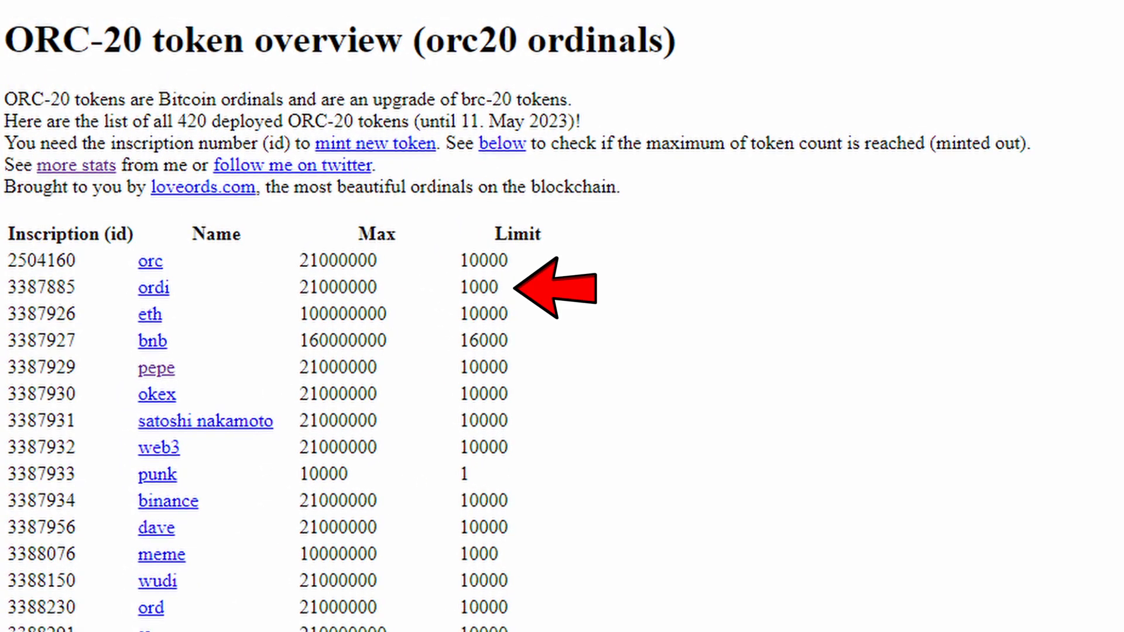
pyautogui.click(153, 287)
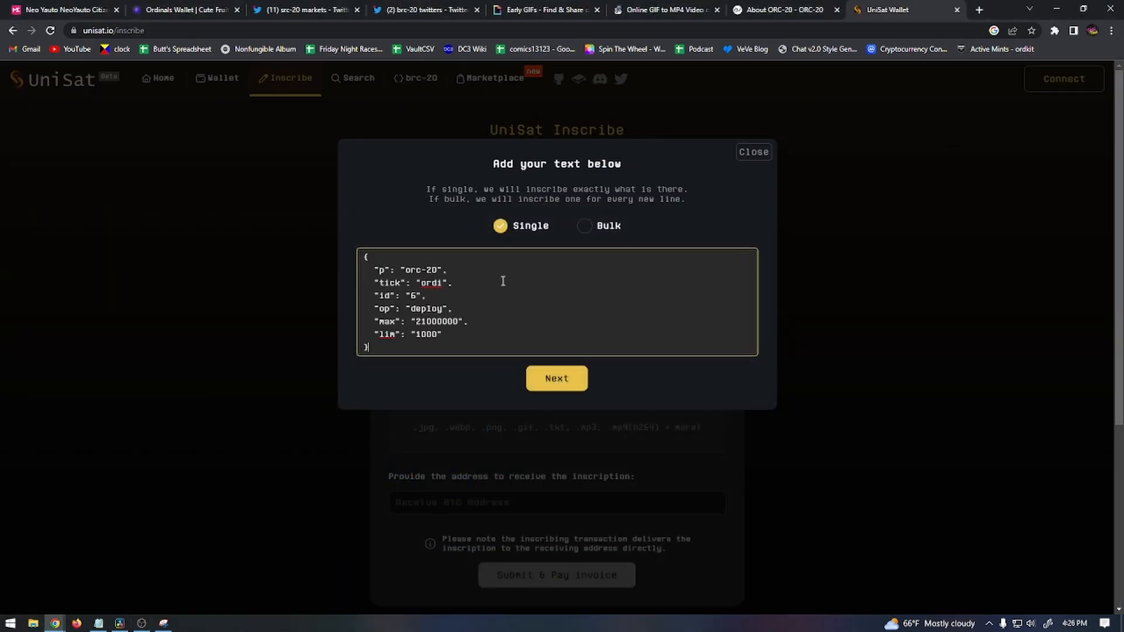
# Queue the deploy text as one inscription so the network fee options appear
pyautogui.click(556, 379)
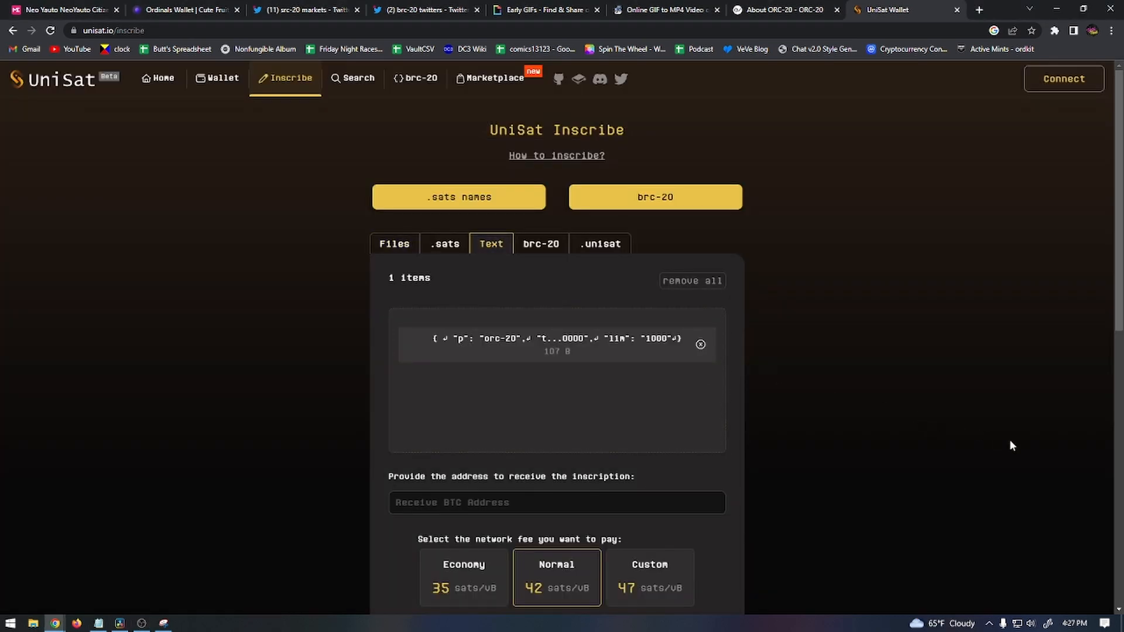
pyautogui.scroll(-3)
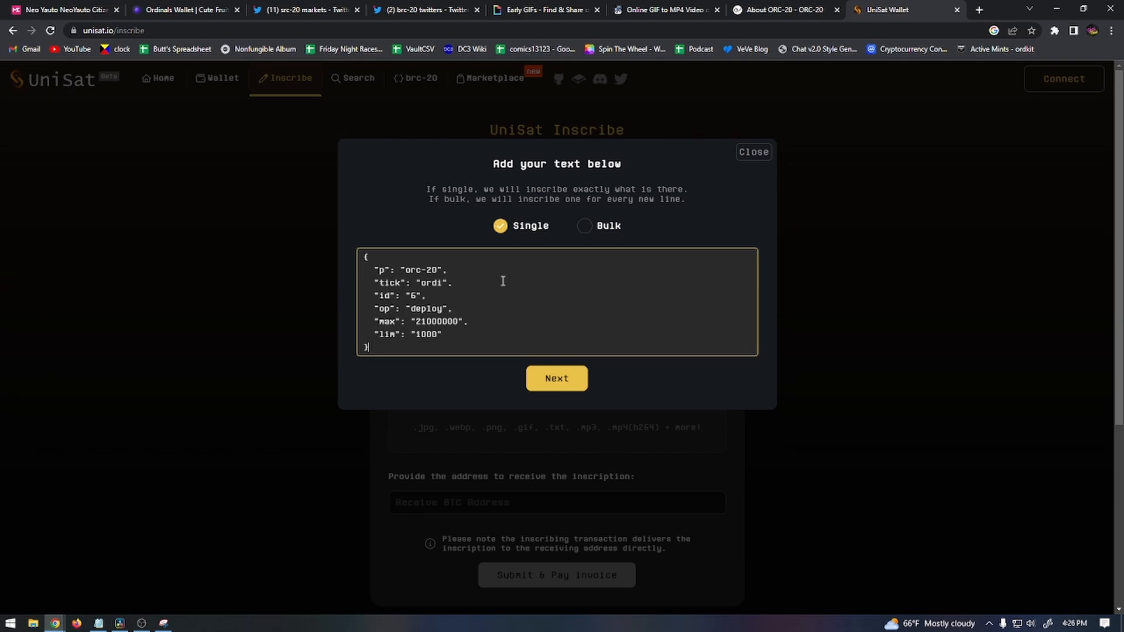
pyautogui.click(556, 378)
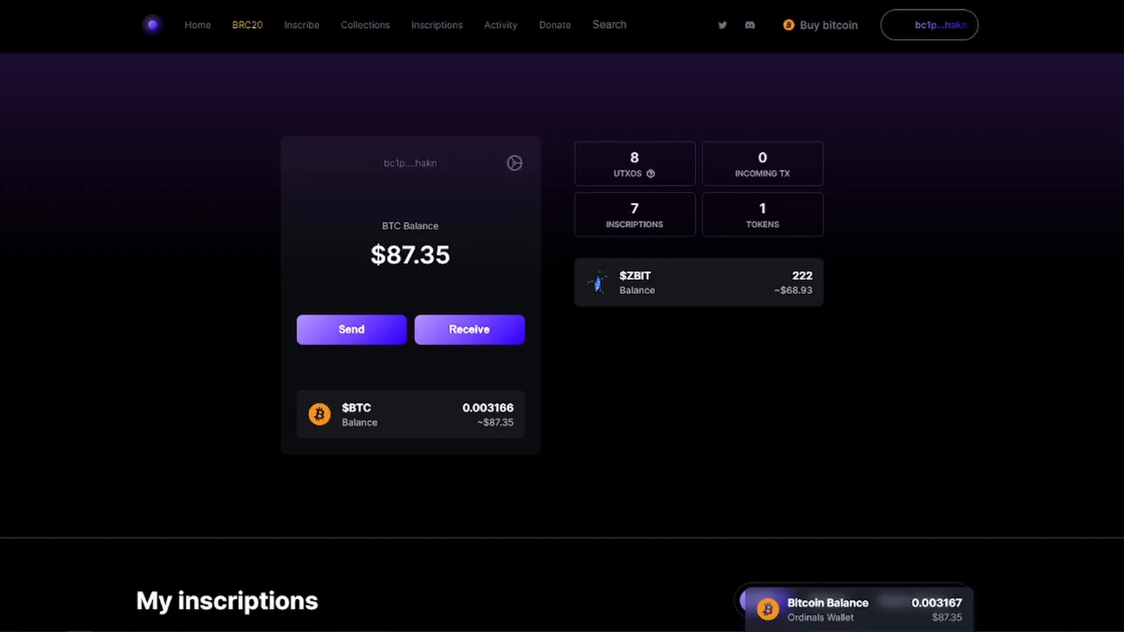
pyautogui.scroll(-3)
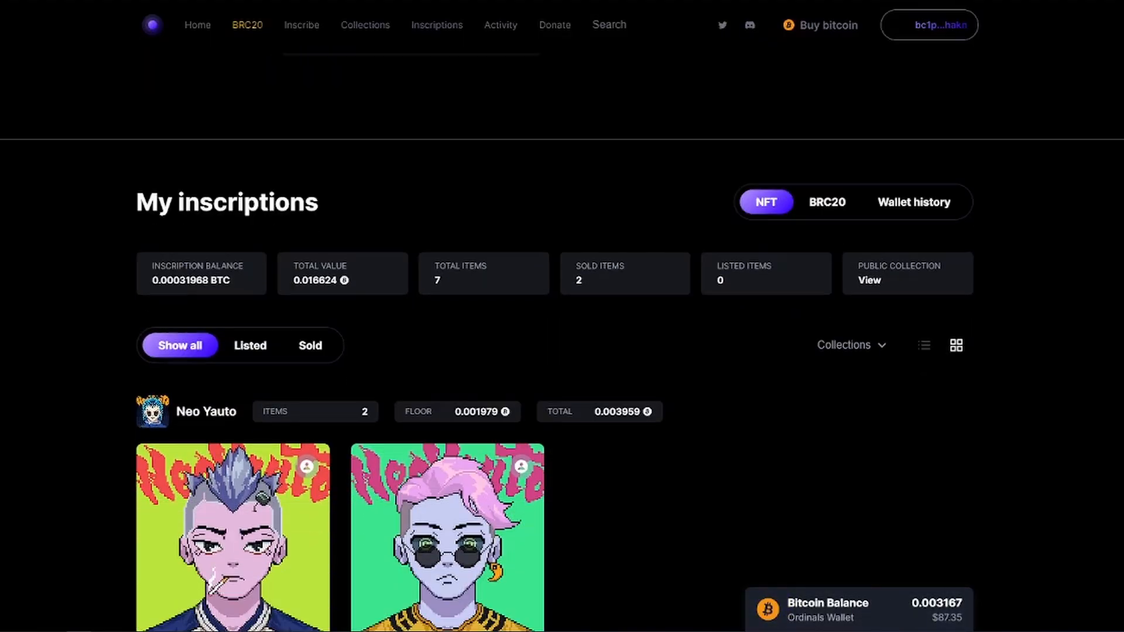
pyautogui.scroll(-3)
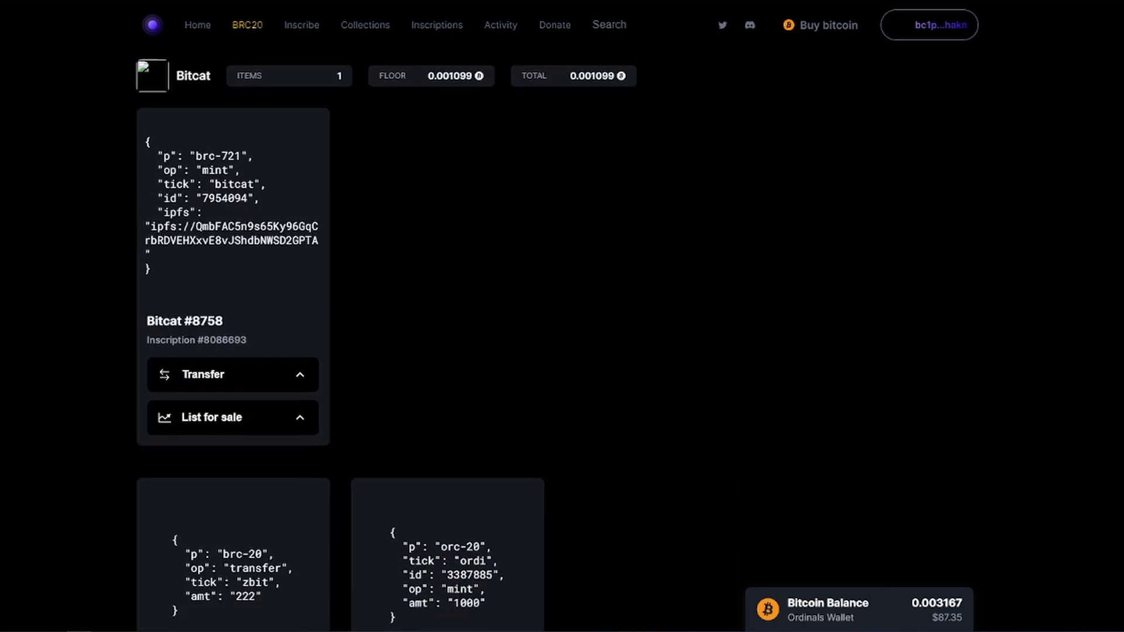
pyautogui.scroll(-3)
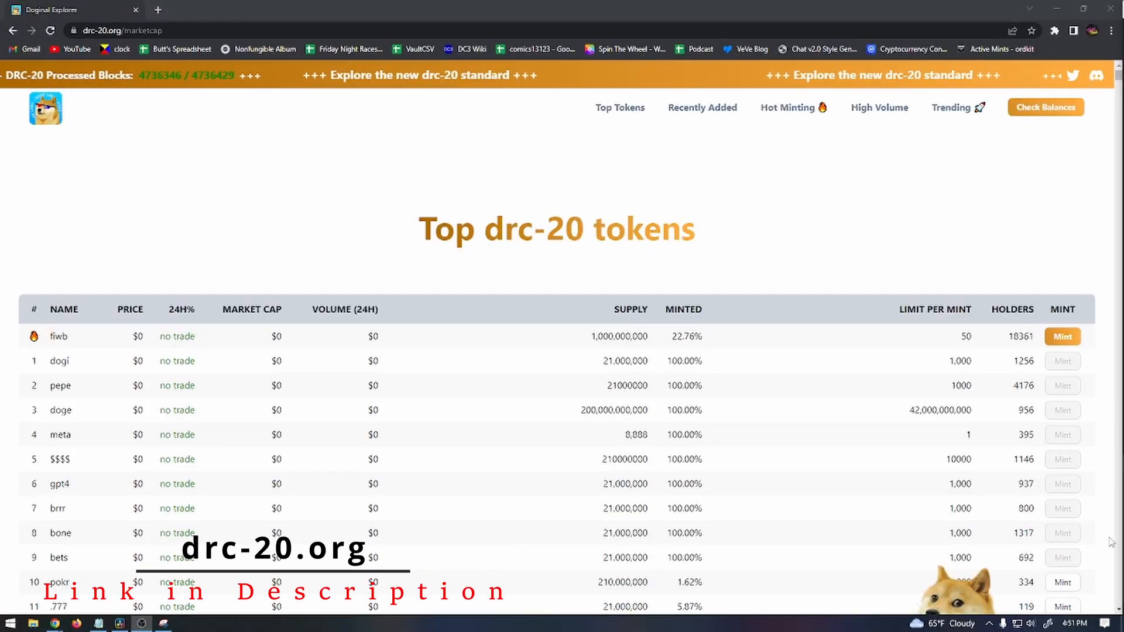
# Review the Top drc-20 tokens table, then show the Hot Minting list led by fiwb at 22.76% minted
pyautogui.scroll(-3)
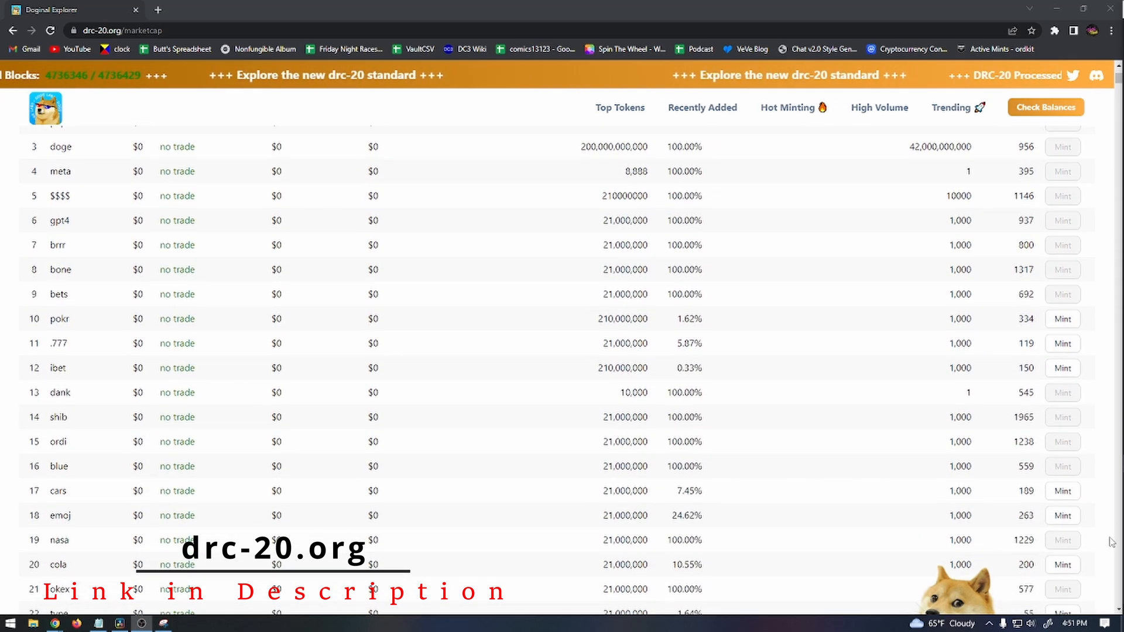
pyautogui.scroll(-3)
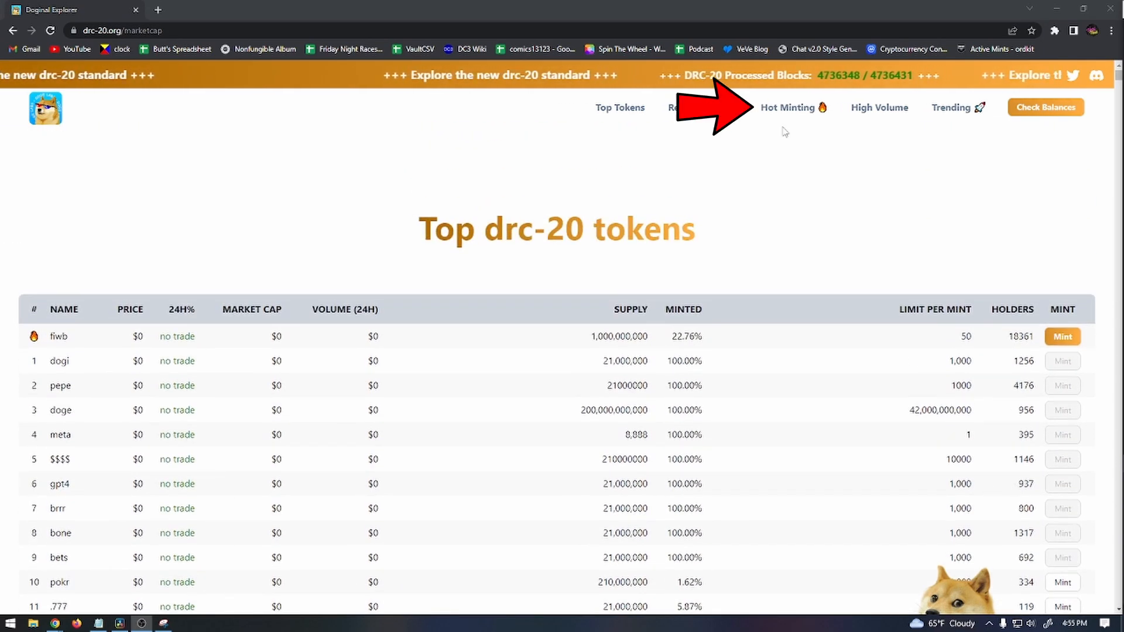
pyautogui.click(788, 108)
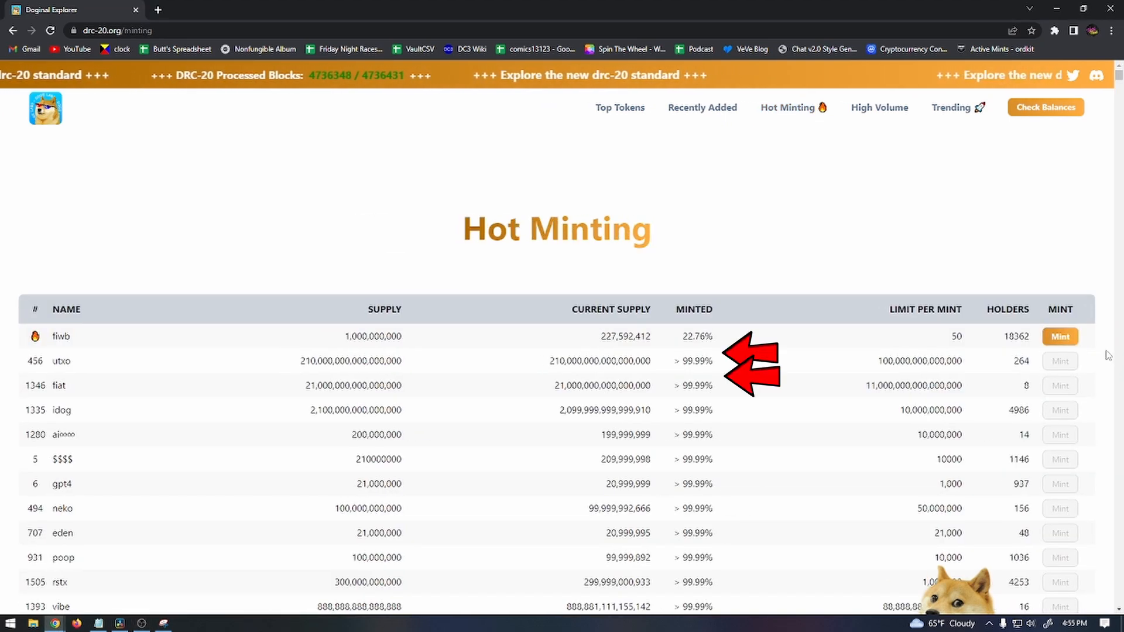
pyautogui.scroll(-3)
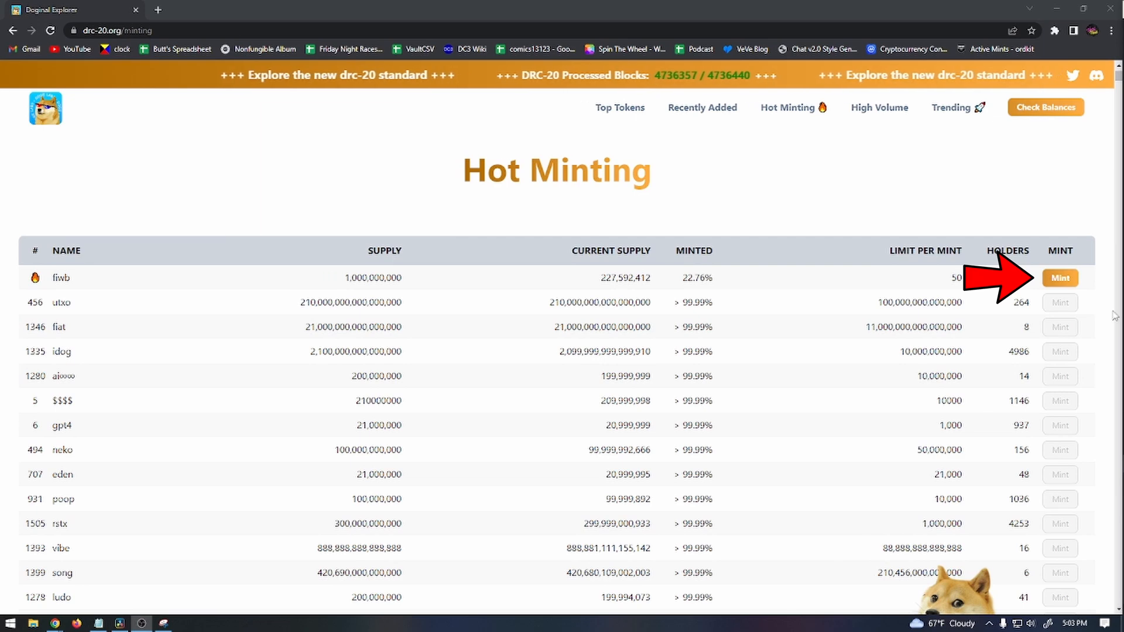
pyautogui.click(1060, 278)
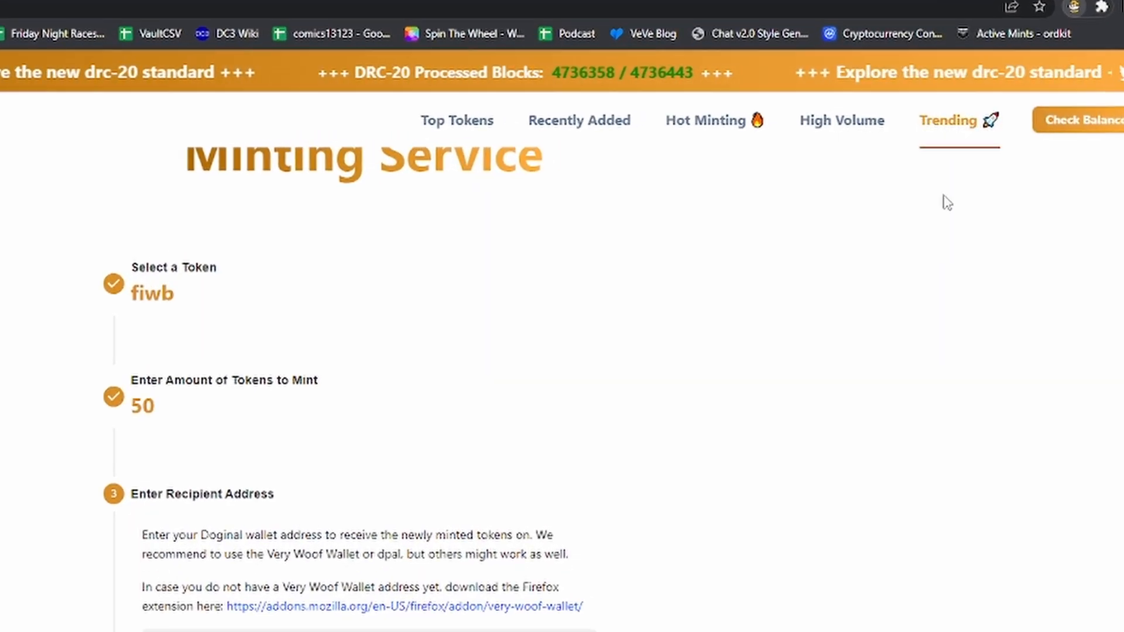
pyautogui.click(1075, 5)
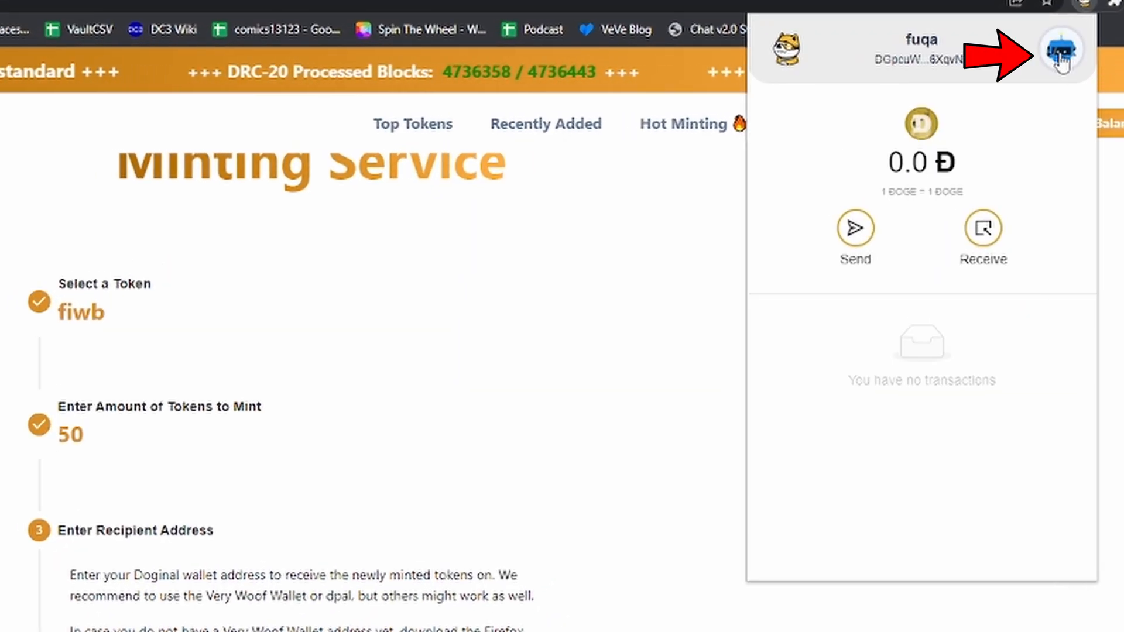
pyautogui.click(1063, 50)
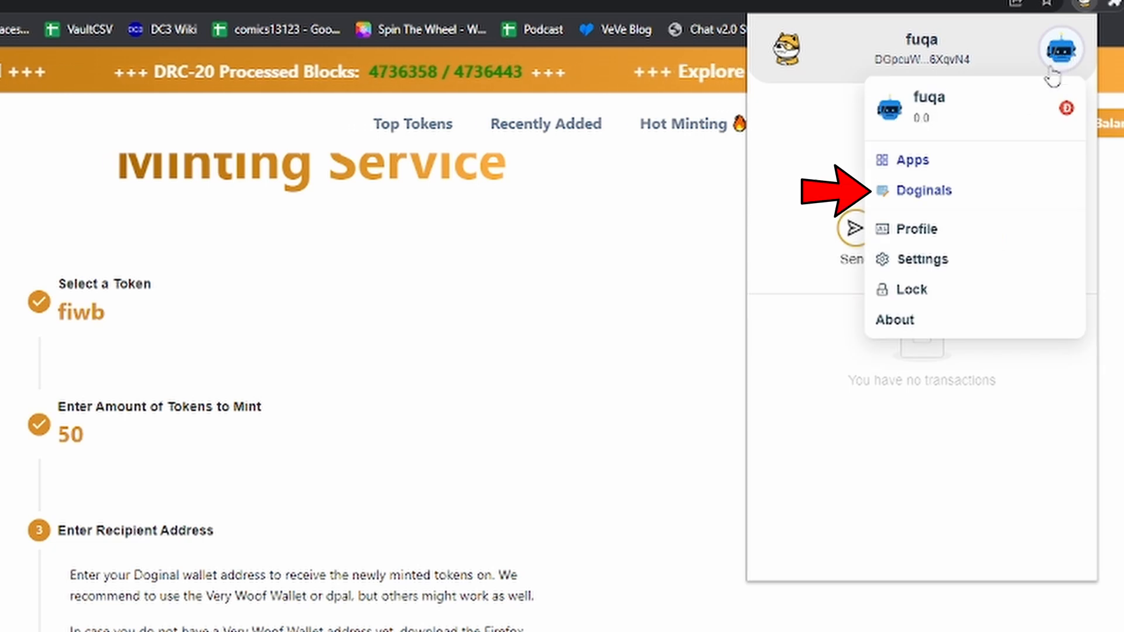
pyautogui.click(924, 189)
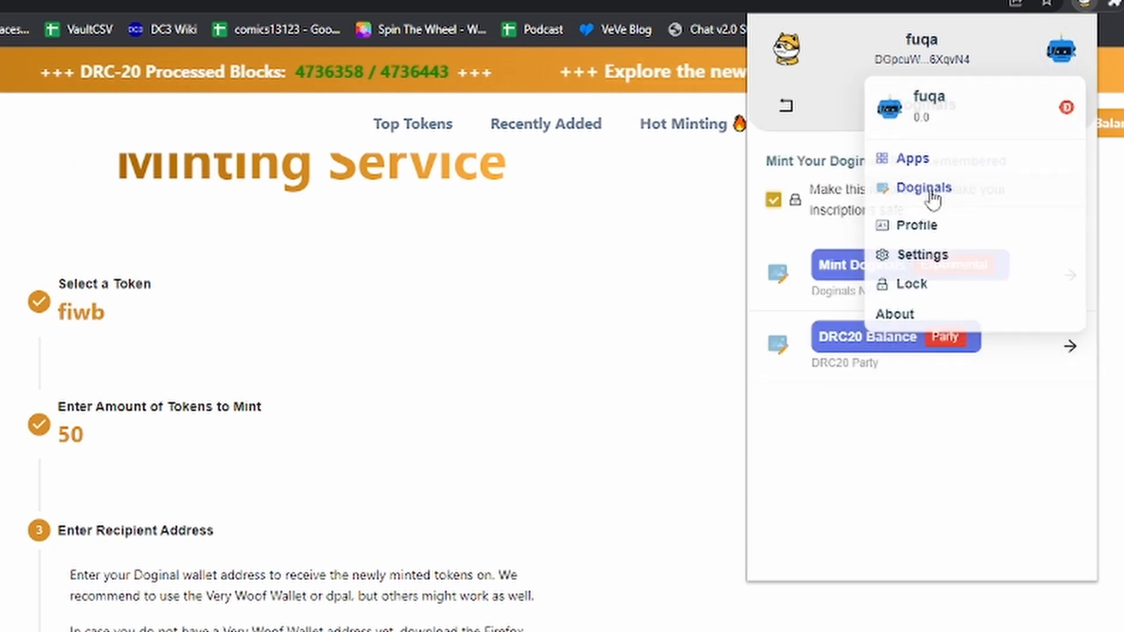
pyautogui.click(924, 188)
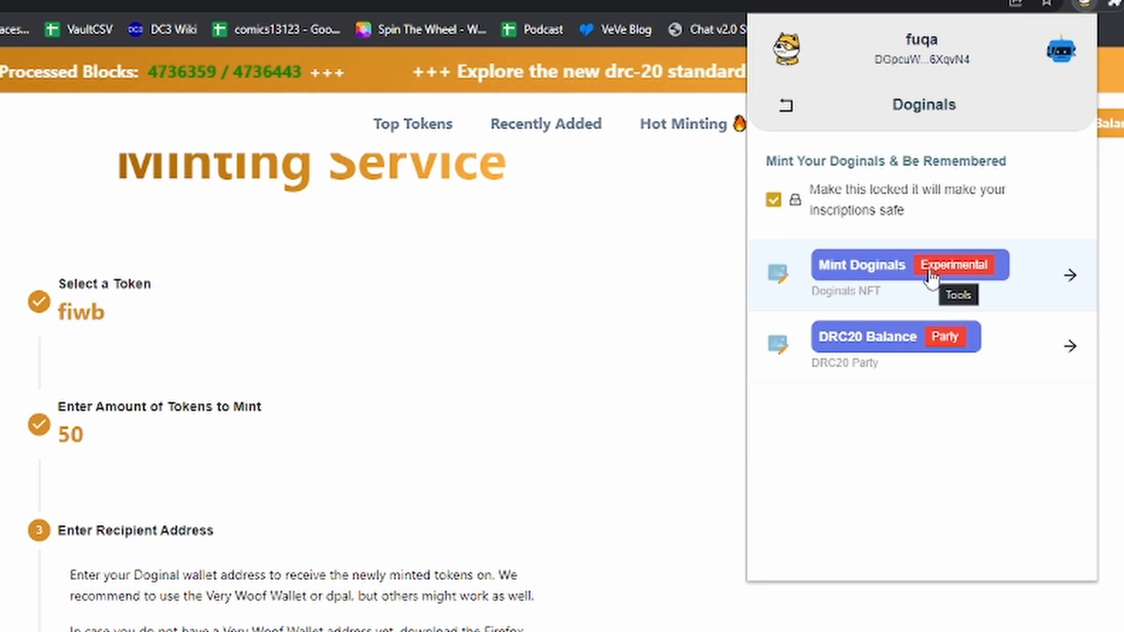
pyautogui.click(861, 265)
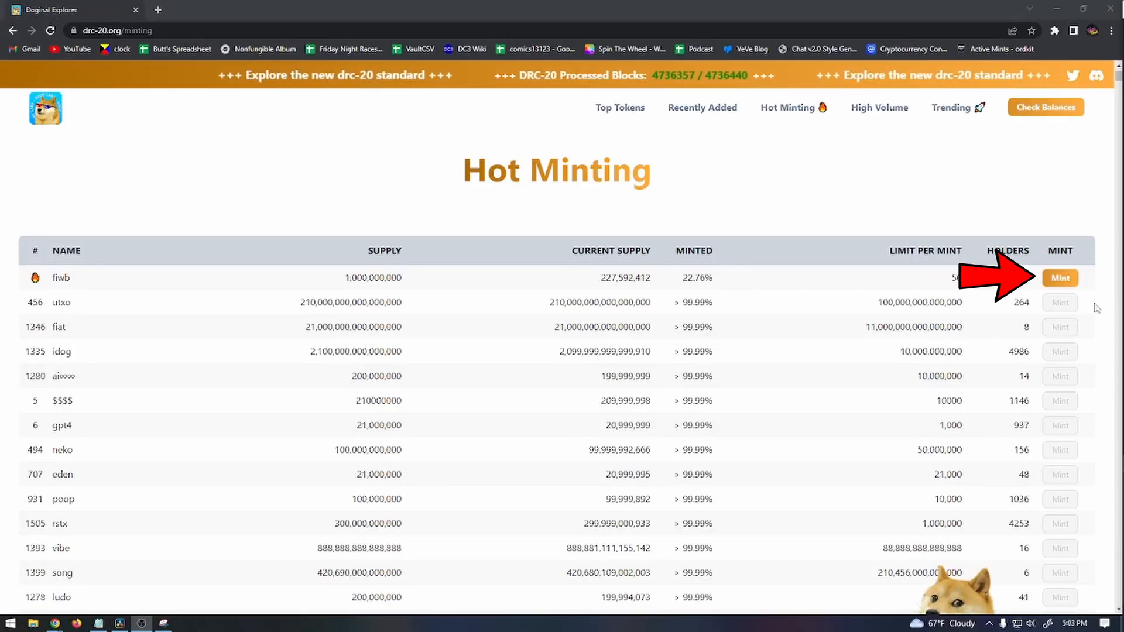
# Start a fiwb mint of 50 tokens, calculate its 2.8 DOGE cost and continue
pyautogui.click(1059, 279)
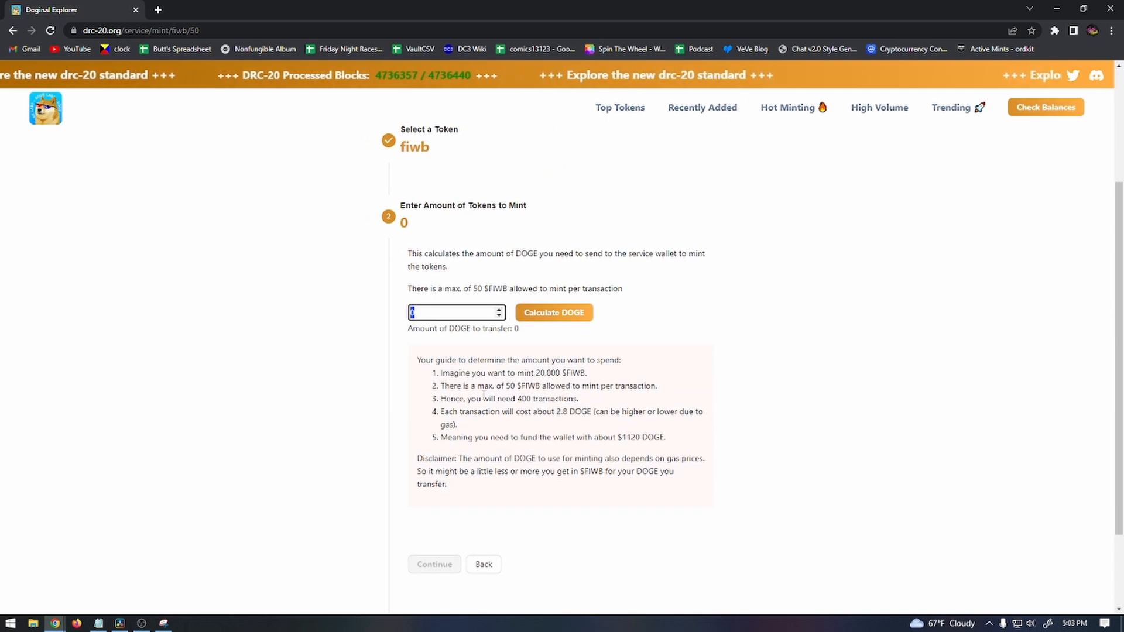
pyautogui.write('50')
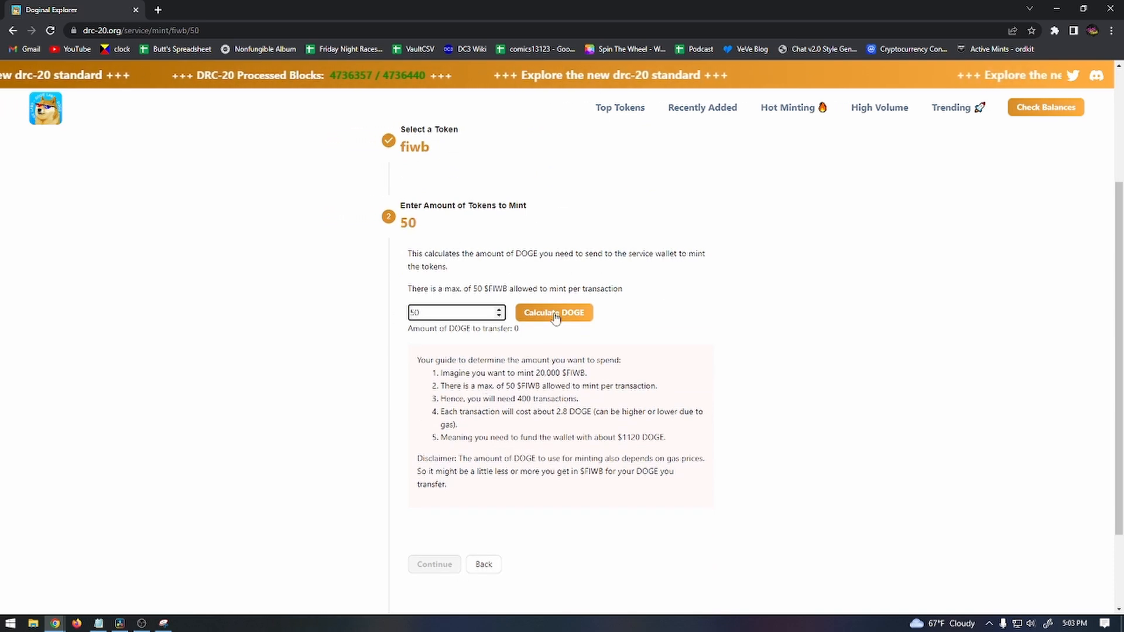
pyautogui.click(553, 312)
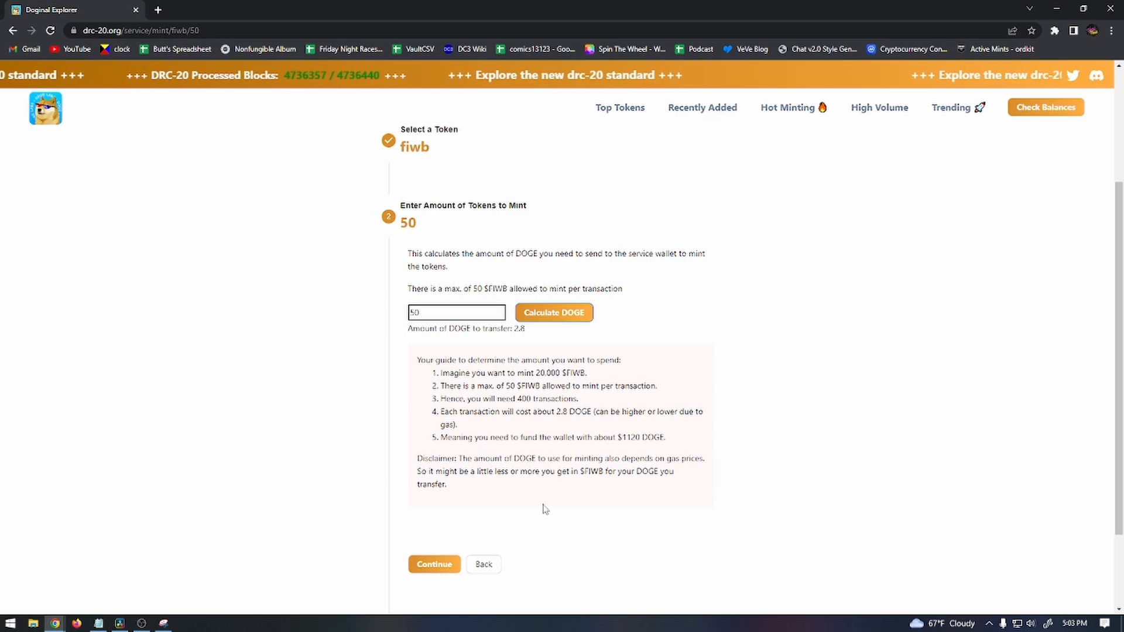
pyautogui.click(434, 564)
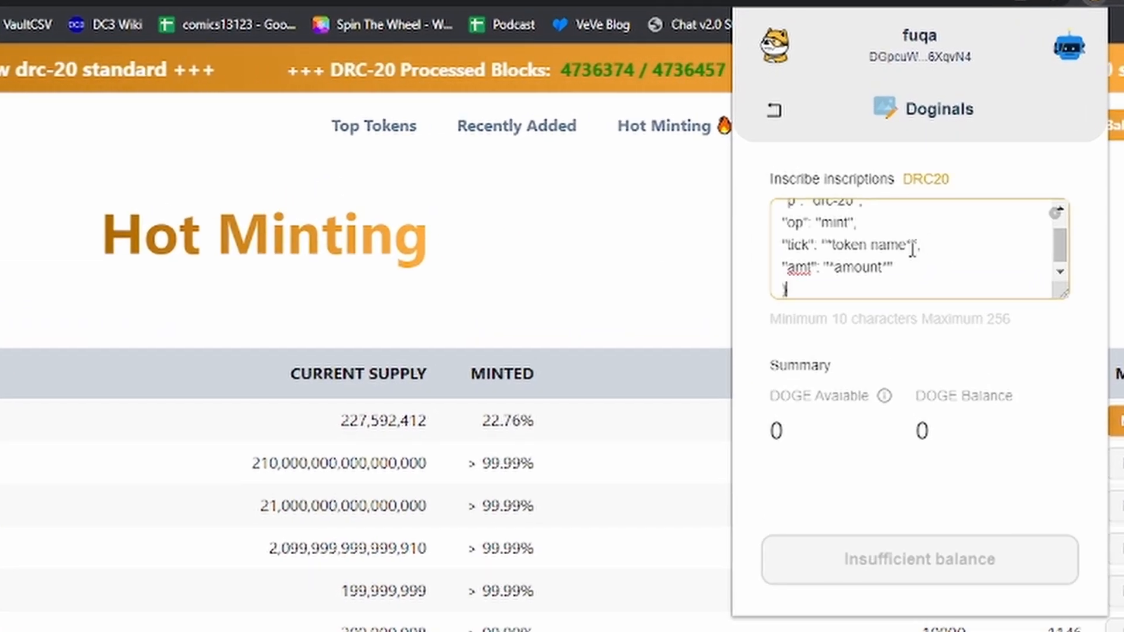
# Set the tick field of the DRC20 mint inscription text to fiwb
pyautogui.write('fiwb",')
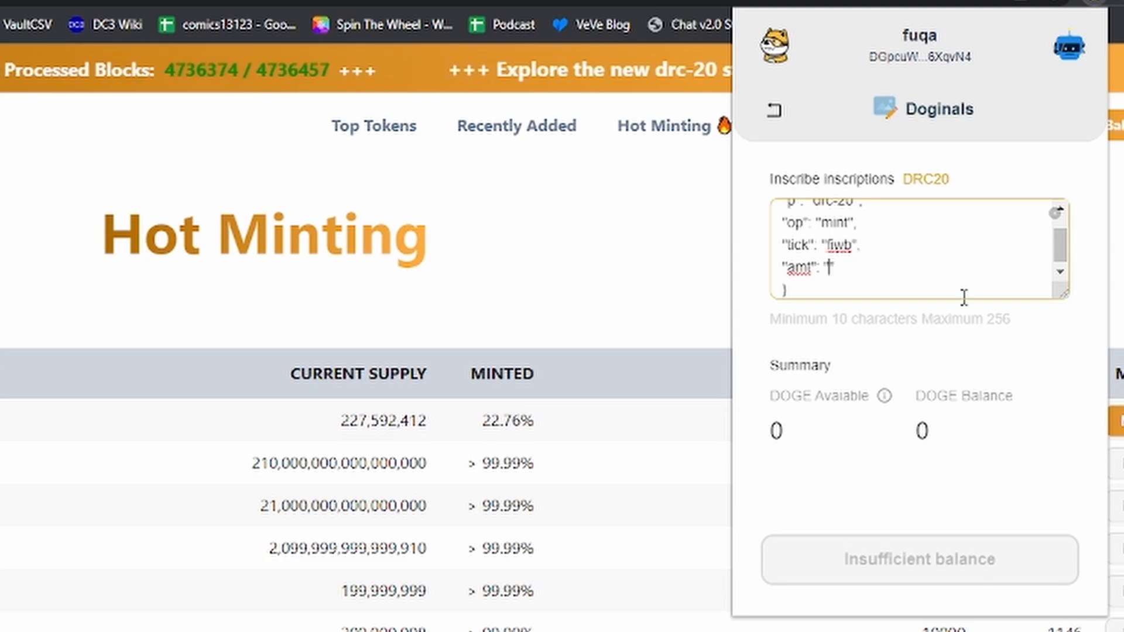